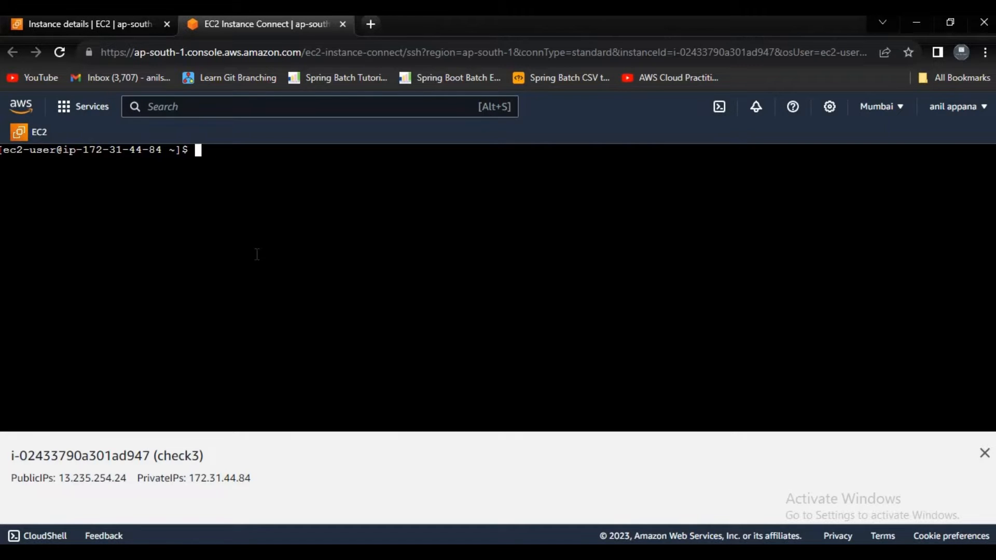
mouse_move(207, 198)
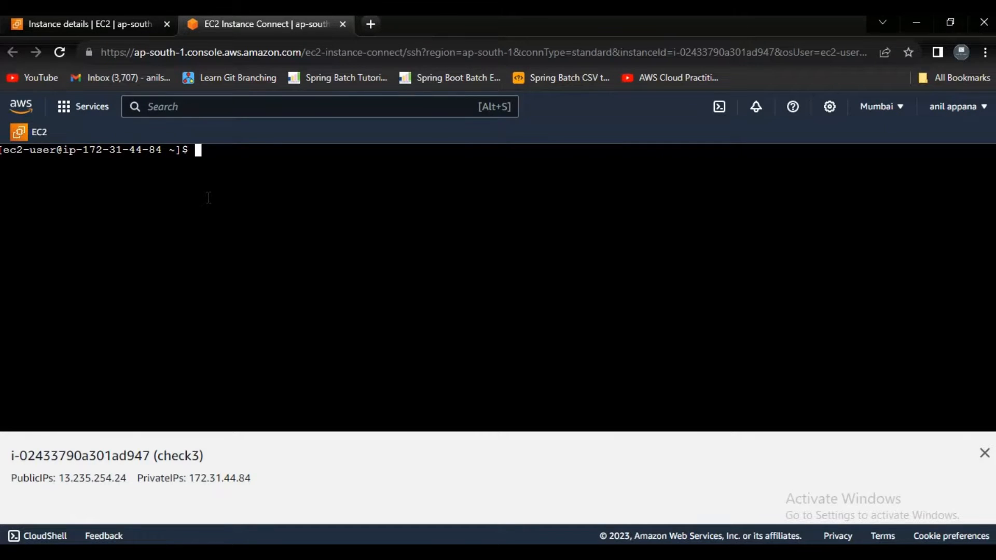
Step: Run 'aws s3 ls' in the terminal, which fails with an unable-to-locate-credentials error
type("aws s ls")
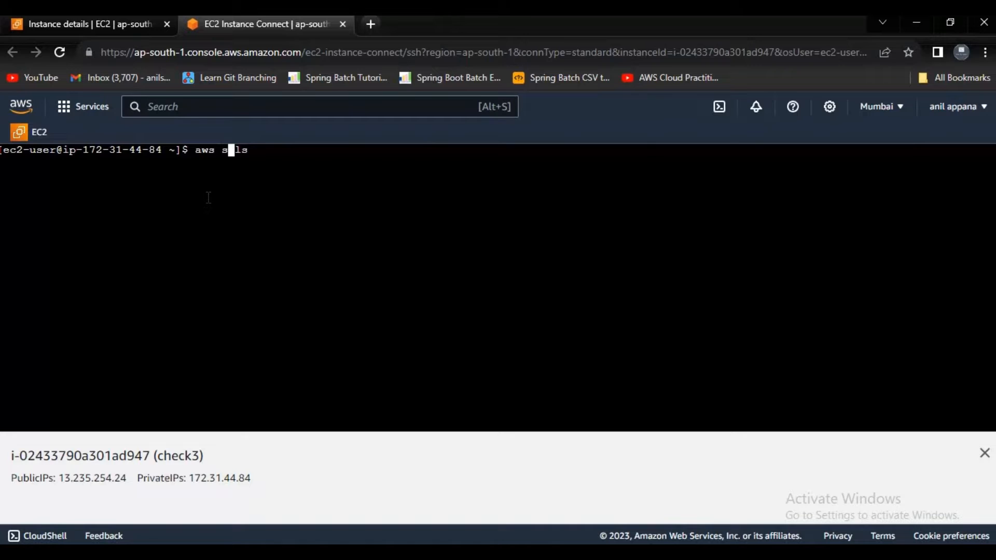
type("3")
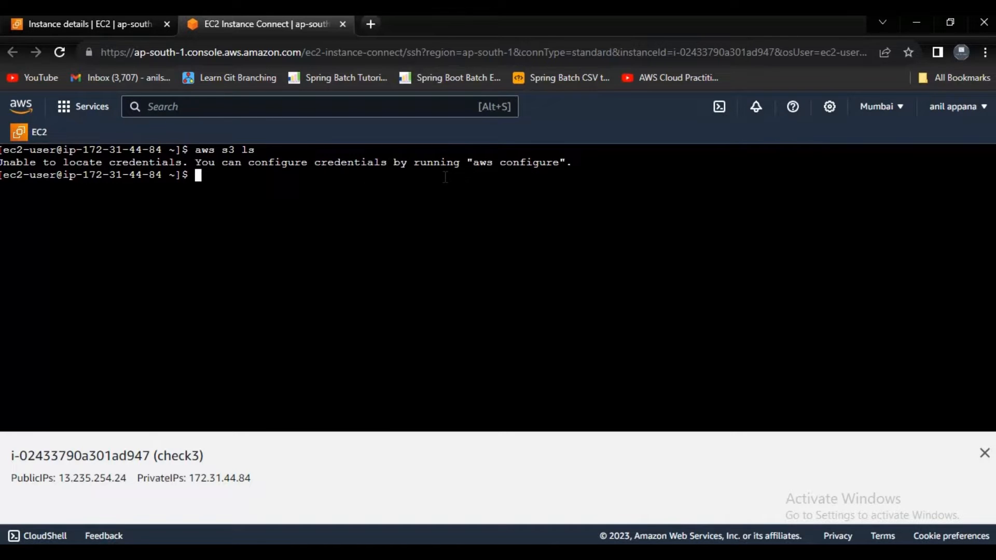
mouse_move(132, 35)
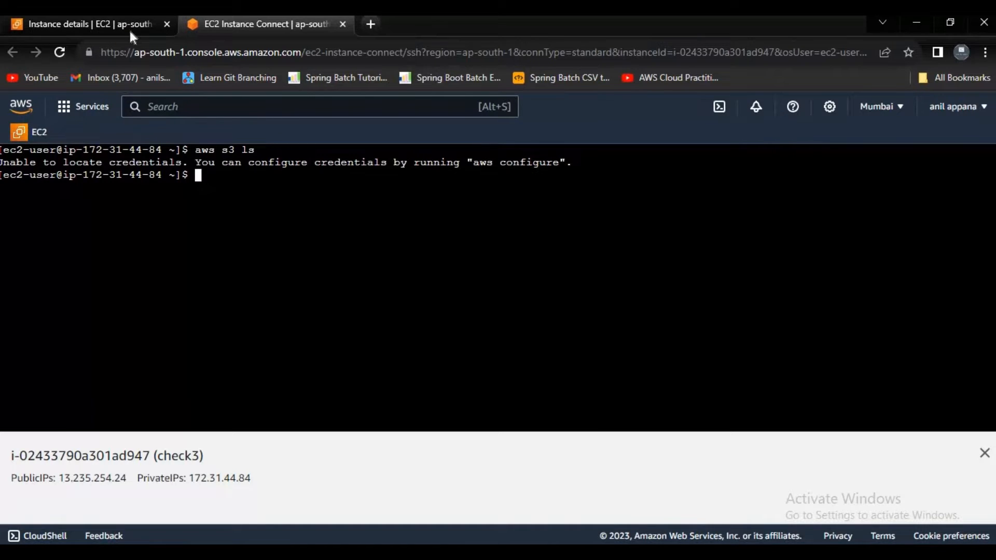
Step: Return to the EC2 Instances list showing check3 running and close the Instance Connect tab
left_click(86, 24)
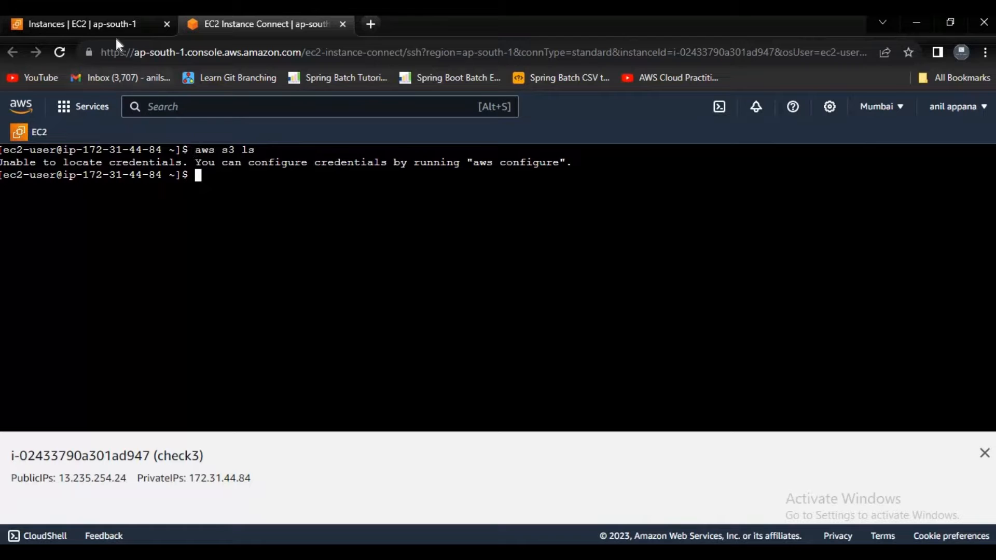
mouse_move(83, 24)
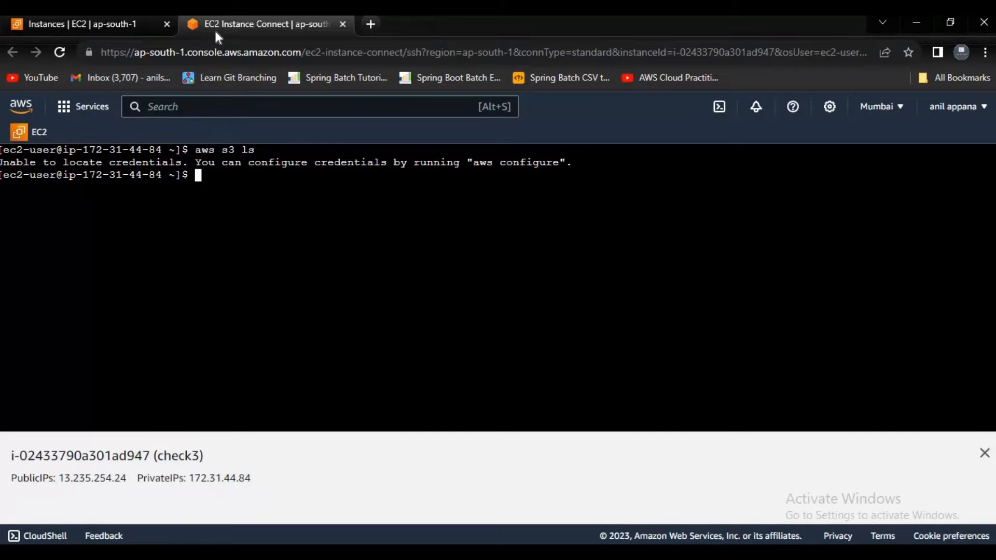
left_click(83, 24)
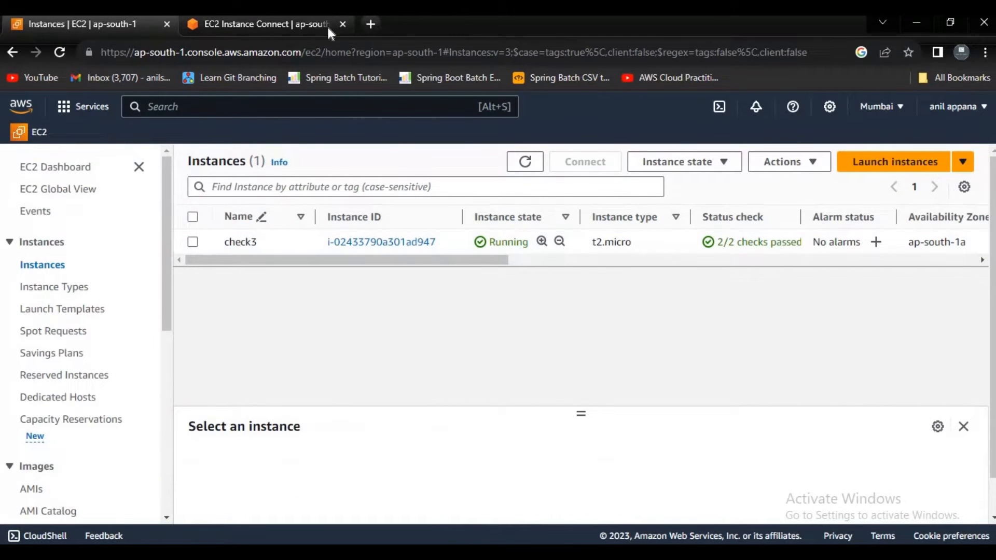
left_click(343, 24)
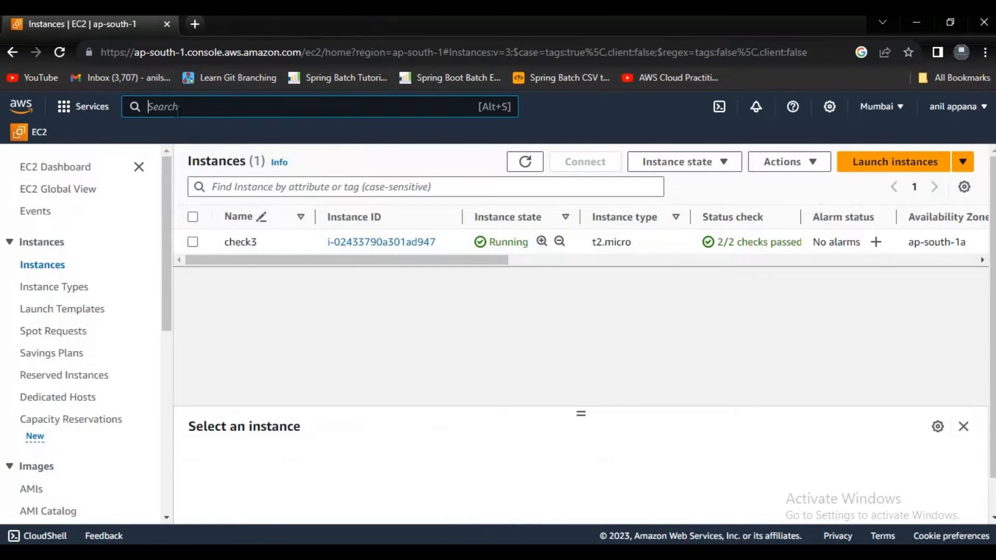
Step: Find IAM via the top search bar and view the Roles list with AccessS3
type("IAM")
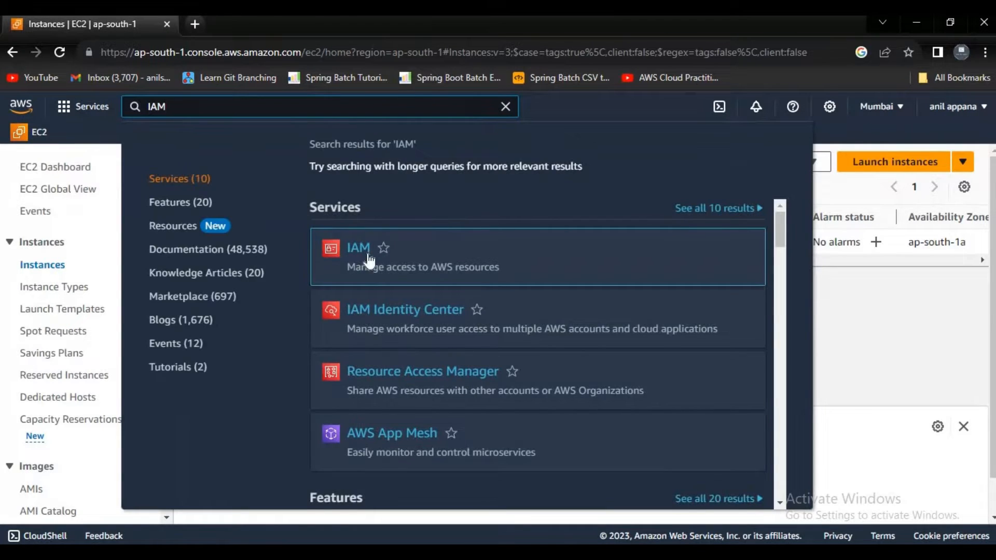
left_click(358, 247)
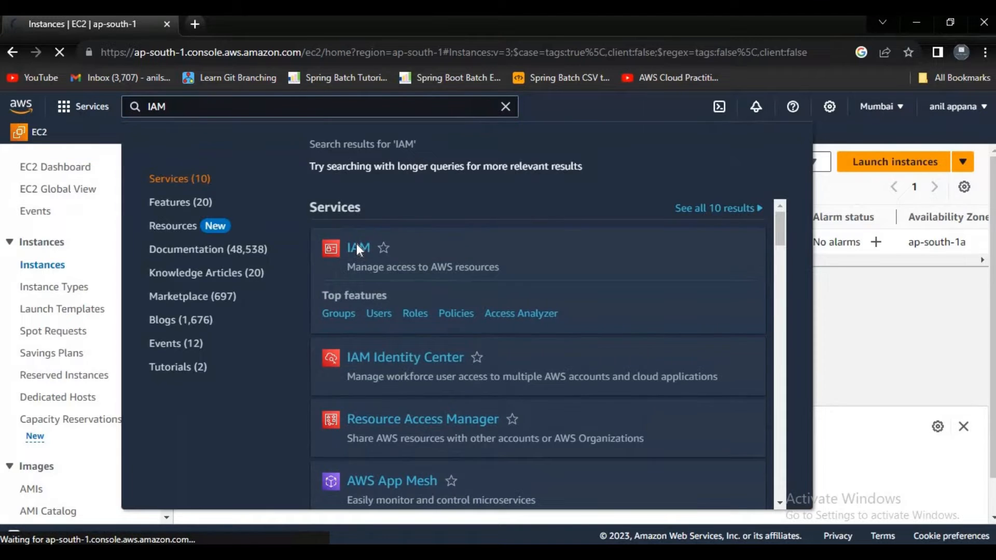
left_click(358, 248)
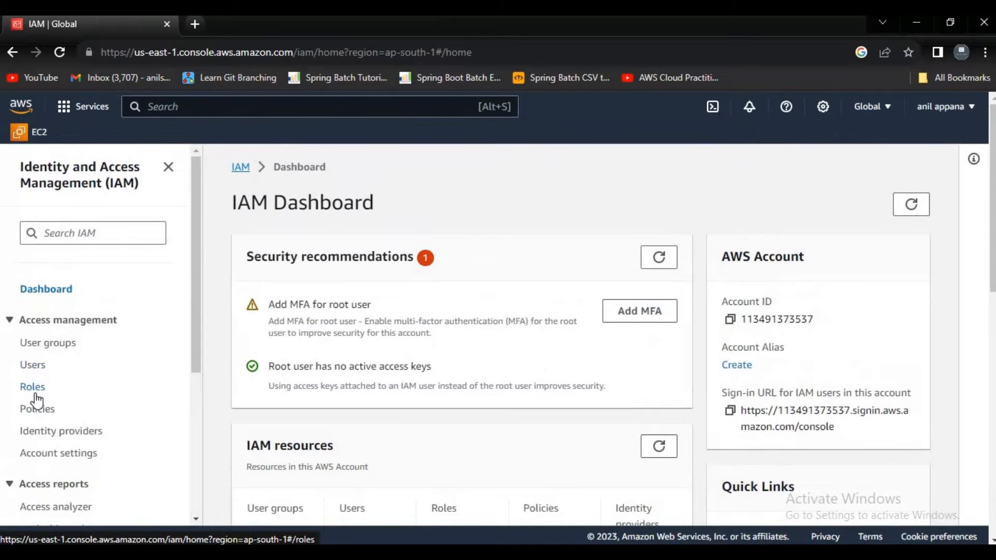
left_click(32, 386)
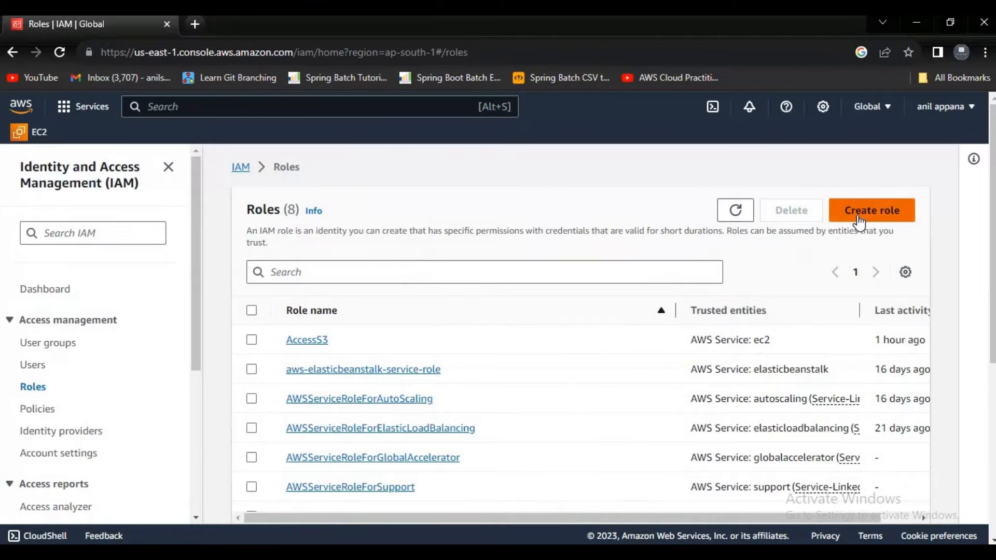
Step: Start a new IAM role for AWS service with EC2 as the trusted use case and continue
left_click(871, 211)
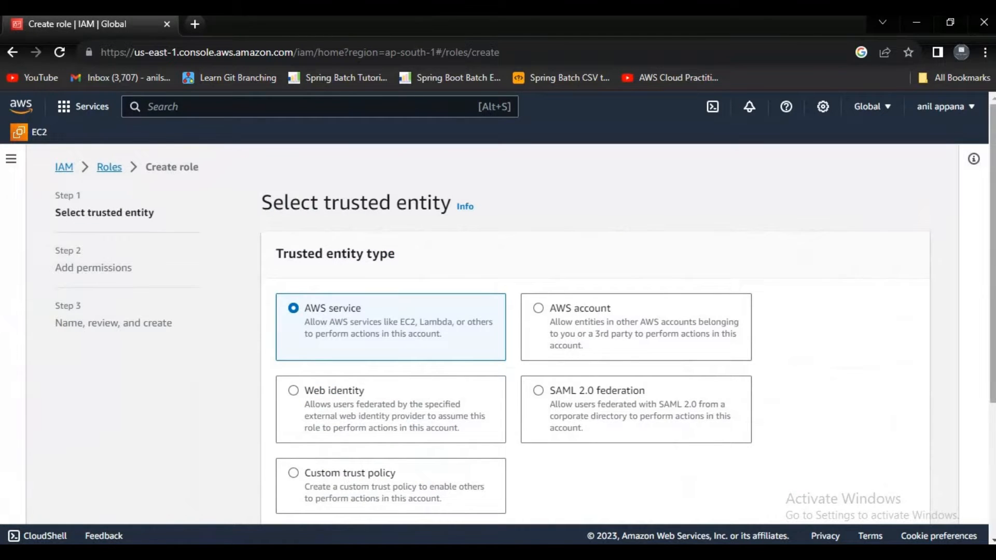
scroll("down", 3)
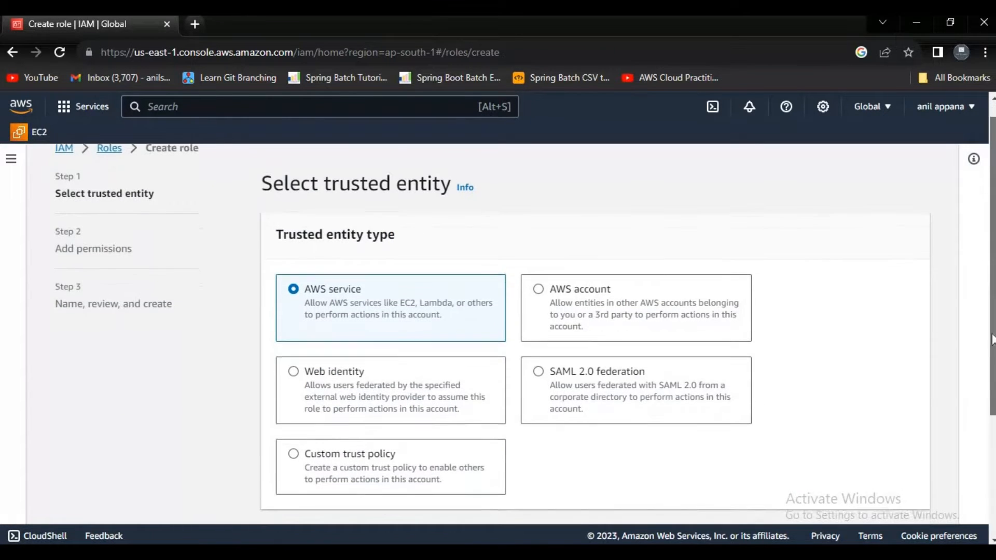
scroll("down", 3)
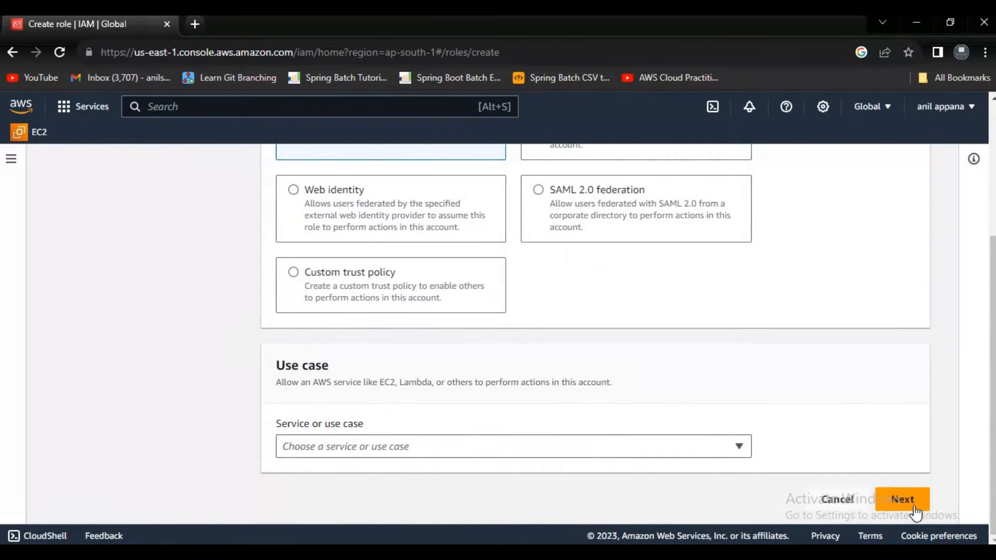
left_click(902, 499)
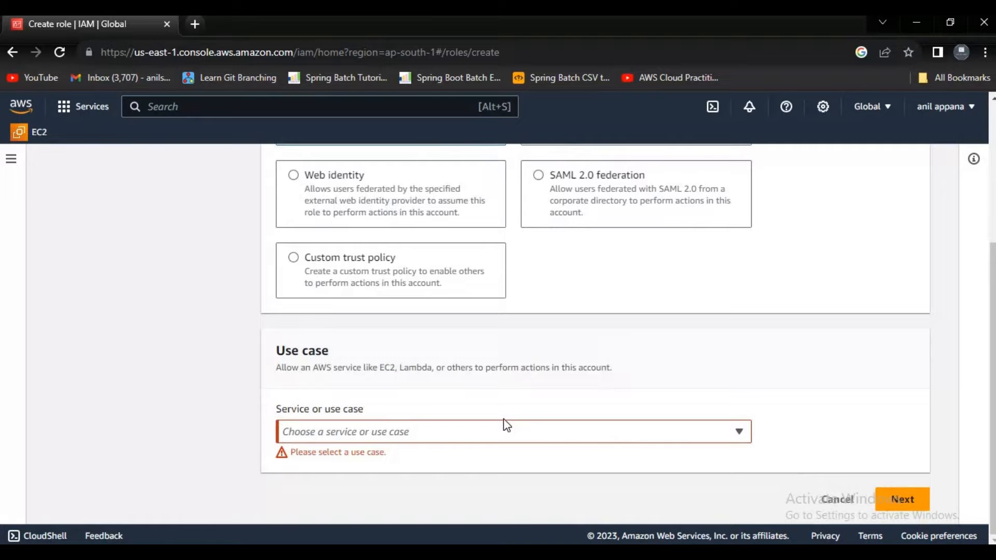
left_click(514, 432)
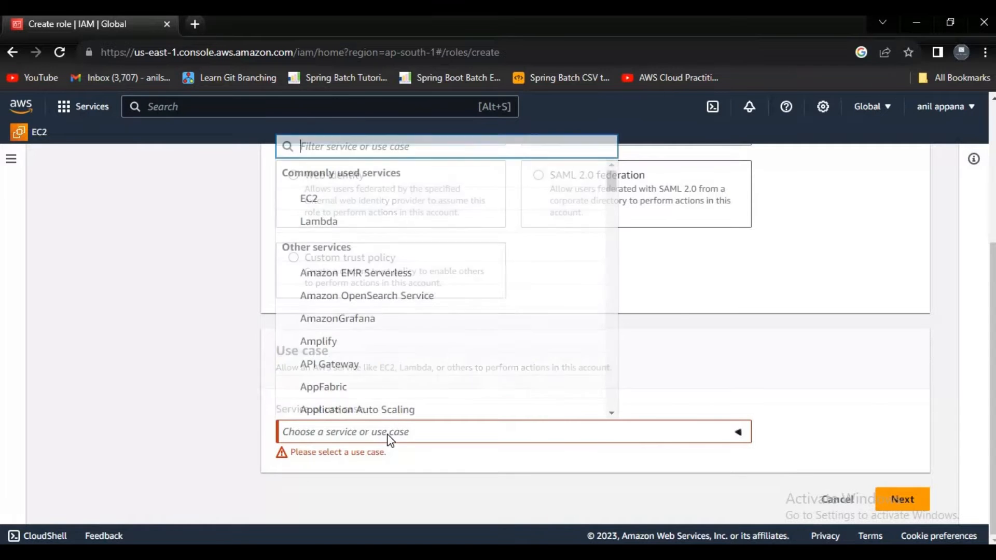
type("ec2")
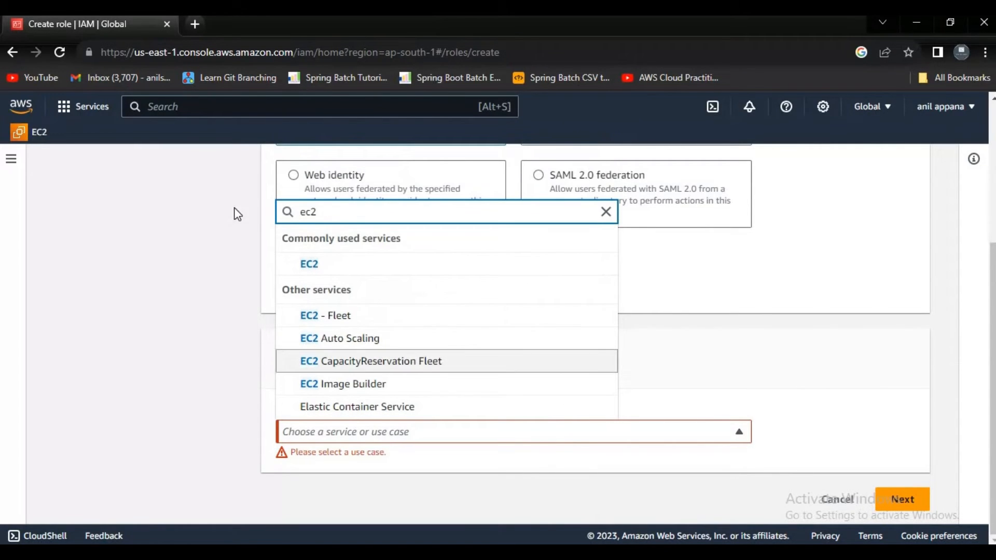
left_click(310, 263)
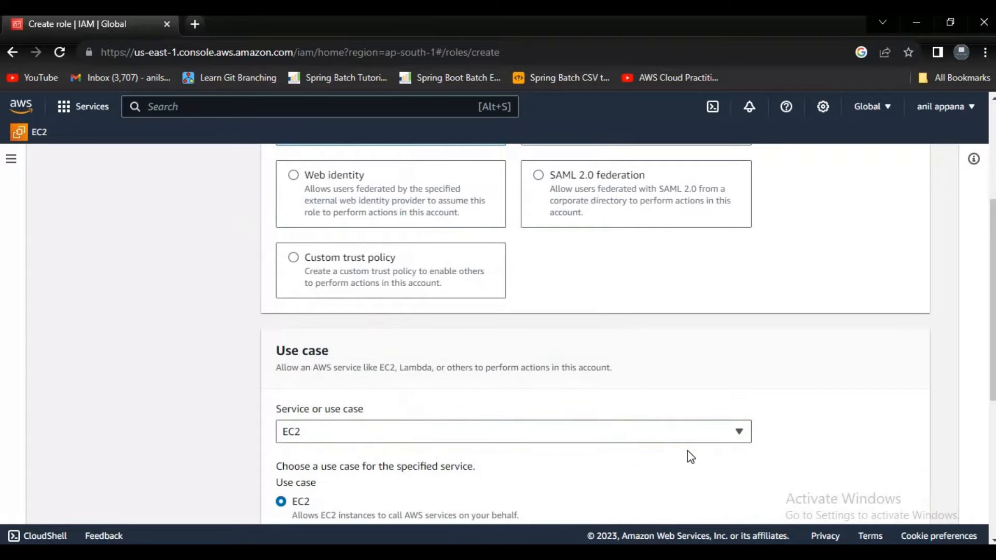
scroll("down", 3)
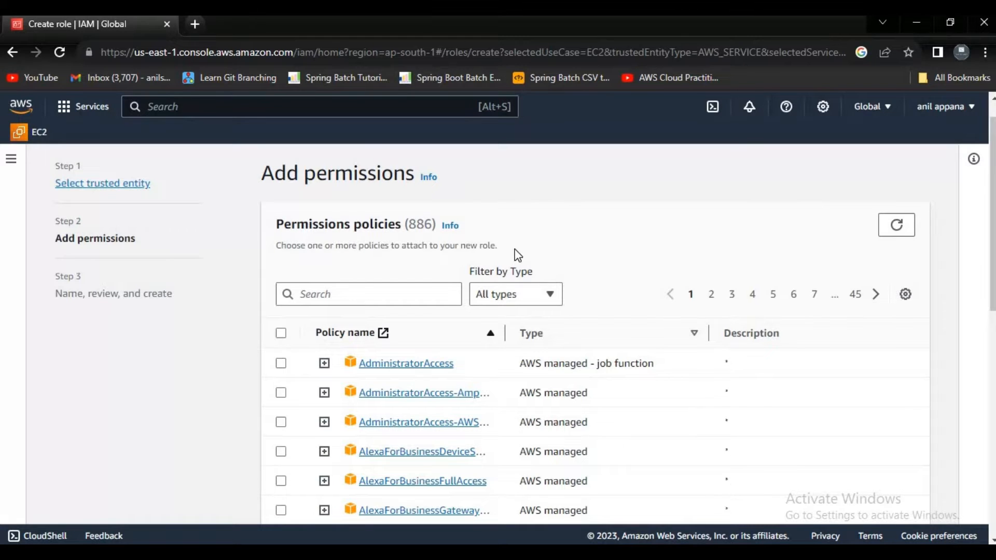
Step: Search policies for s3, attach AmazonS3FullAccess to the role and continue to review
scroll("down", 3)
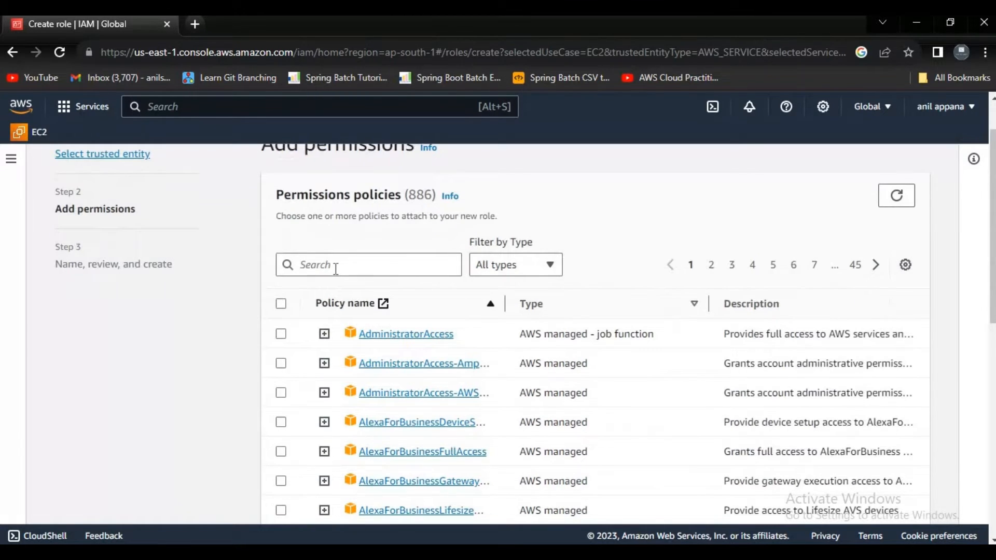
left_click(367, 264)
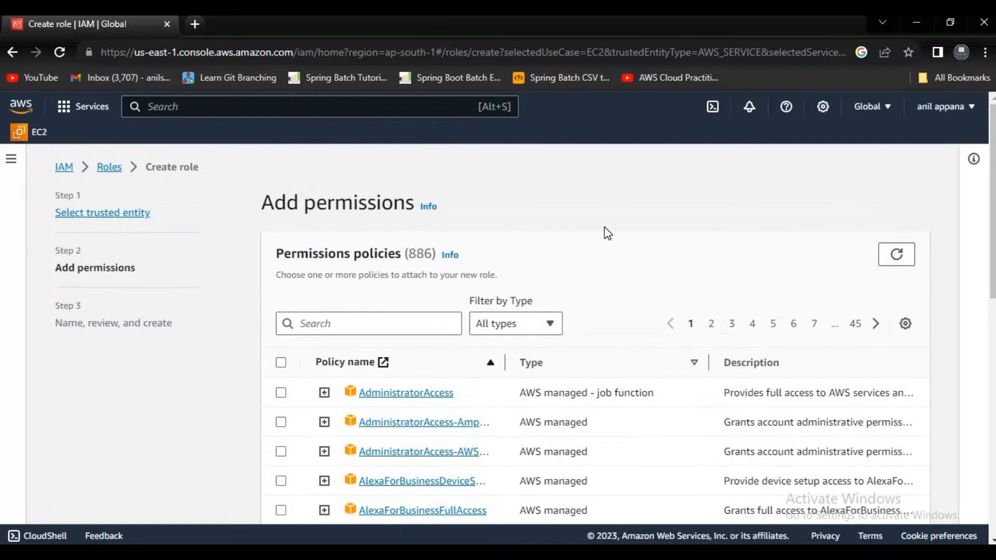
scroll("down", 3)
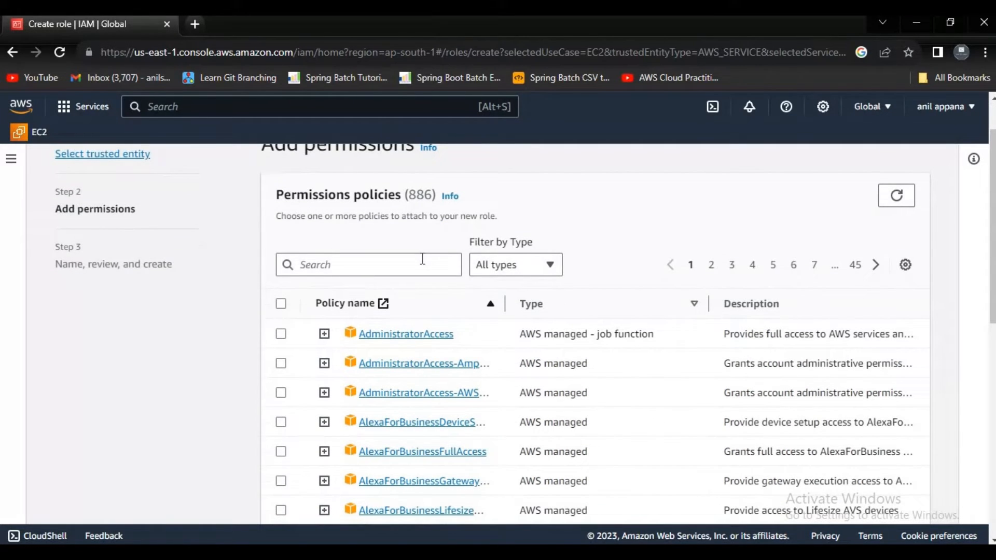
type("s3")
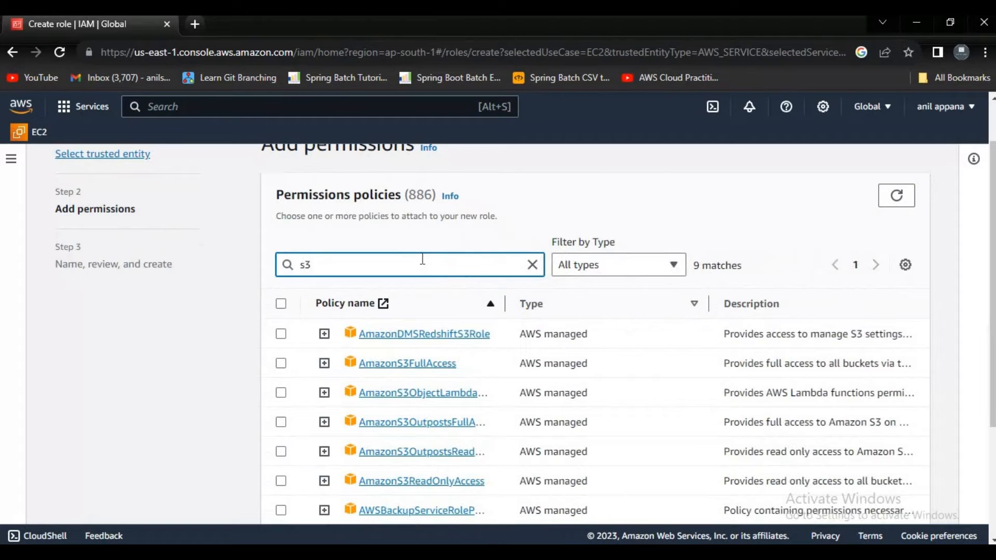
scroll("down", 3)
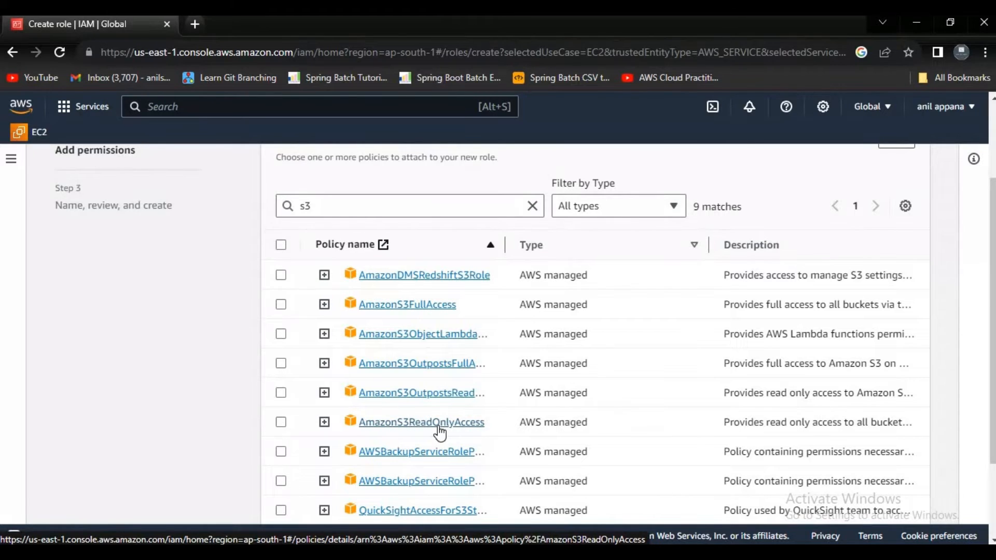
mouse_move(503, 431)
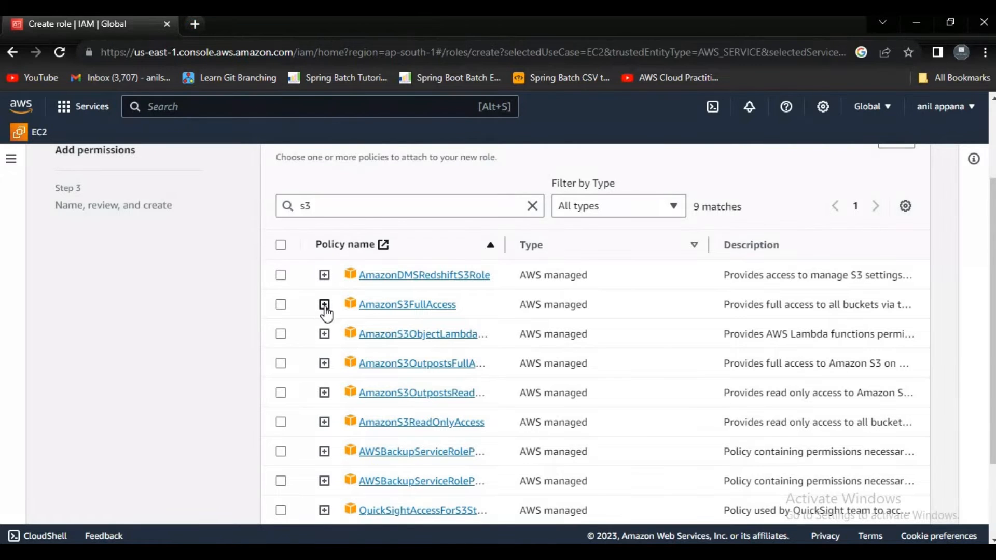
left_click(282, 304)
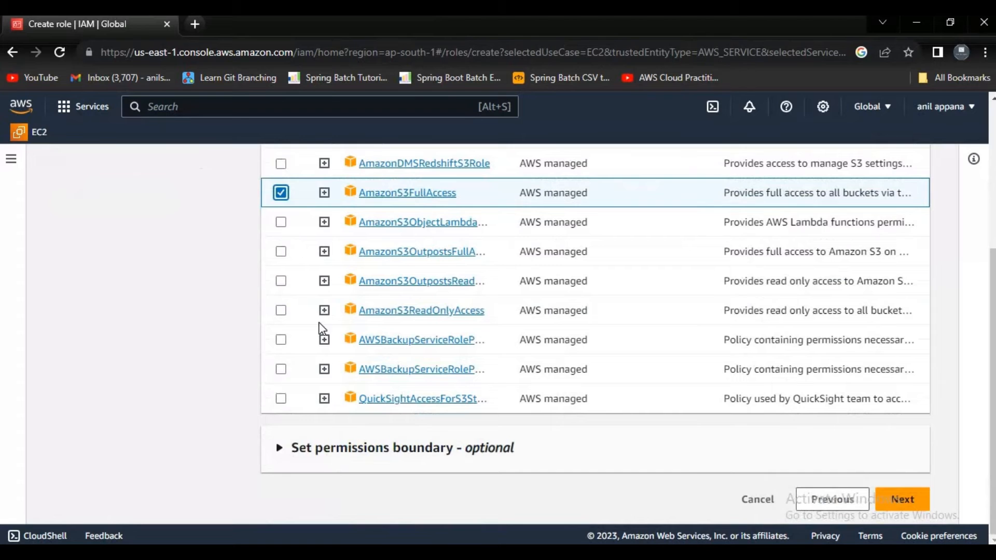
left_click(901, 499)
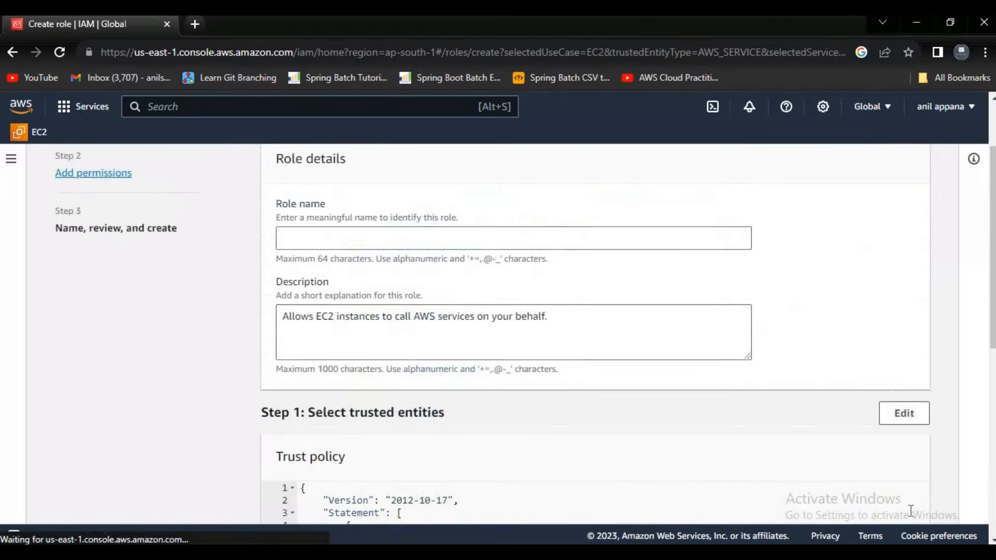
Step: Name the role ec2-s3 and create it
scroll("down", 3)
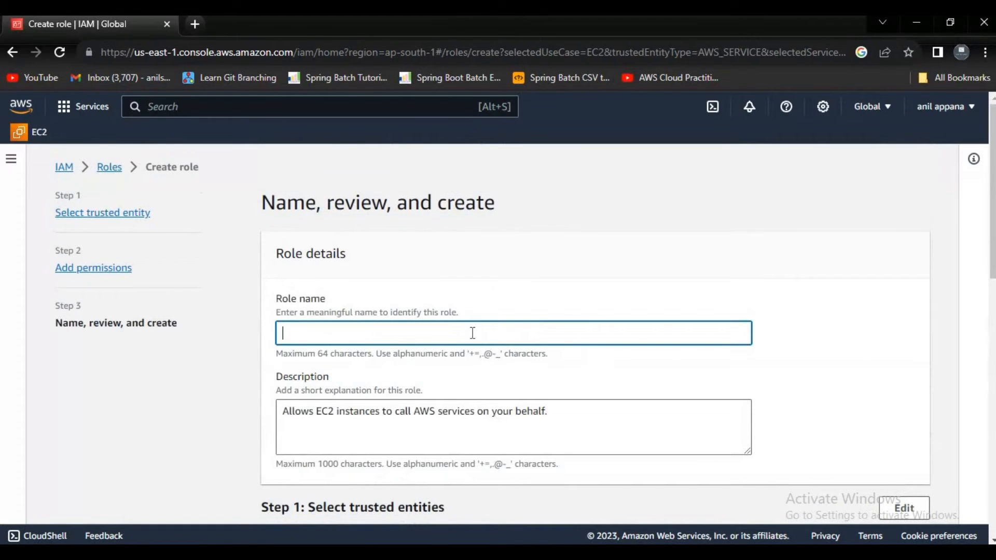
type("ec2-s3")
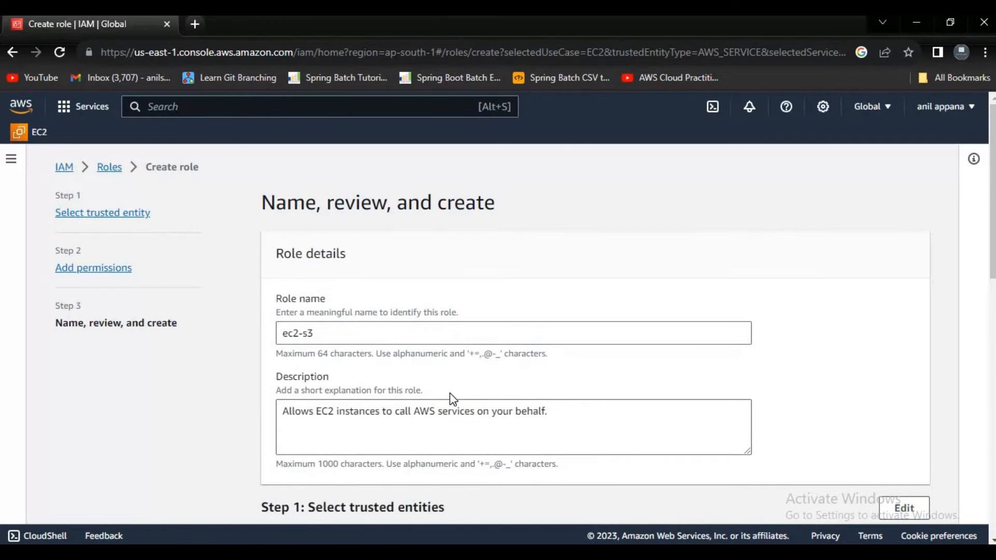
scroll("down", 3)
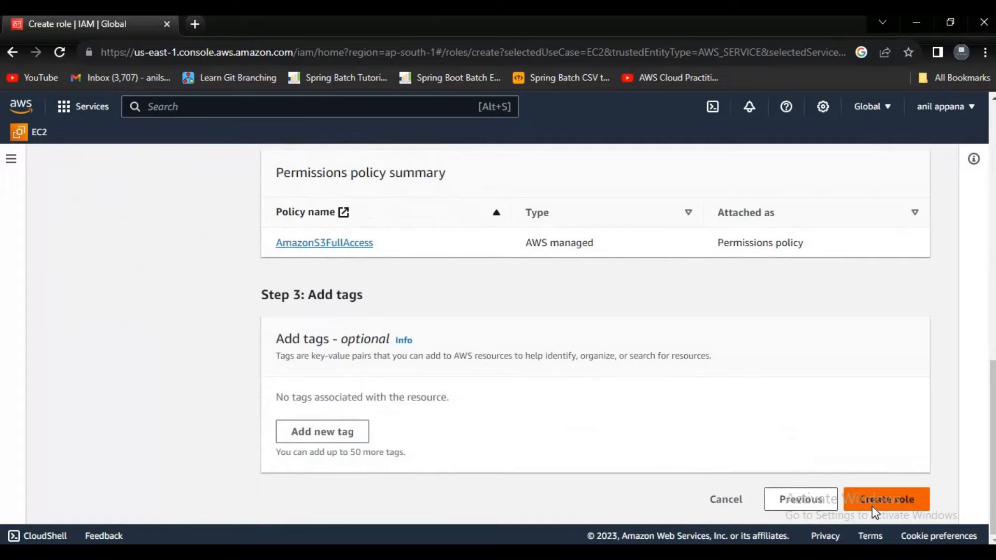
left_click(886, 499)
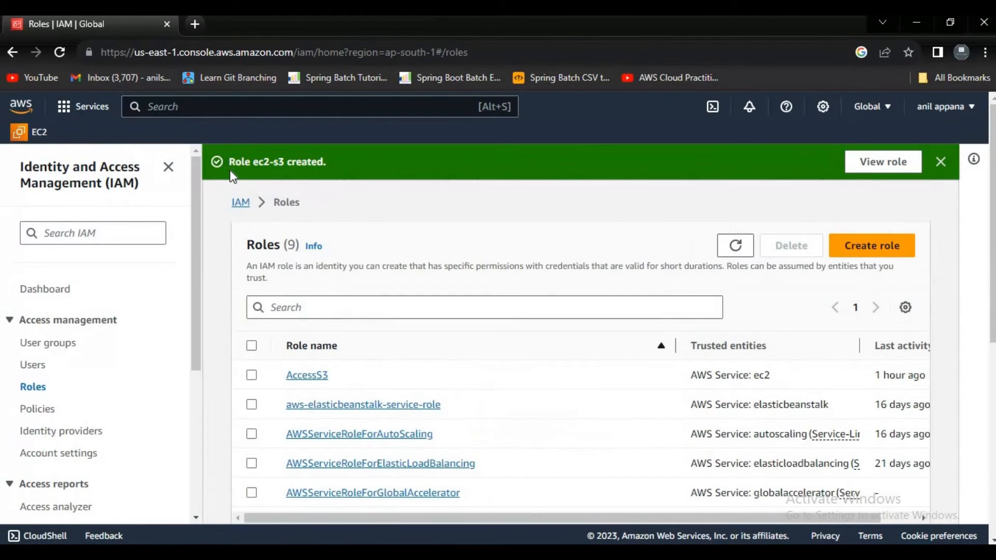
Step: Search for ec2 in the top bar and go to the EC2 service console
left_click(93, 233)
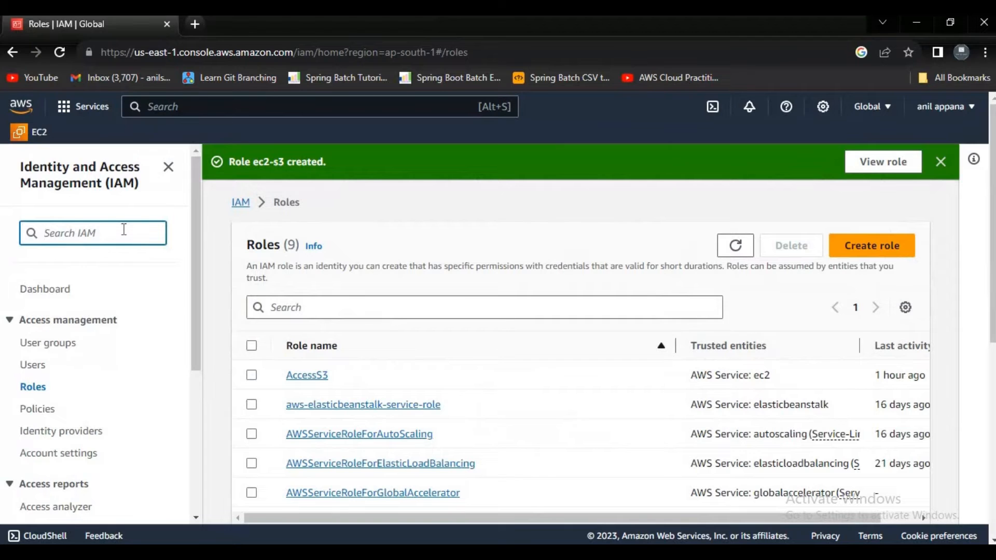
type("ec2")
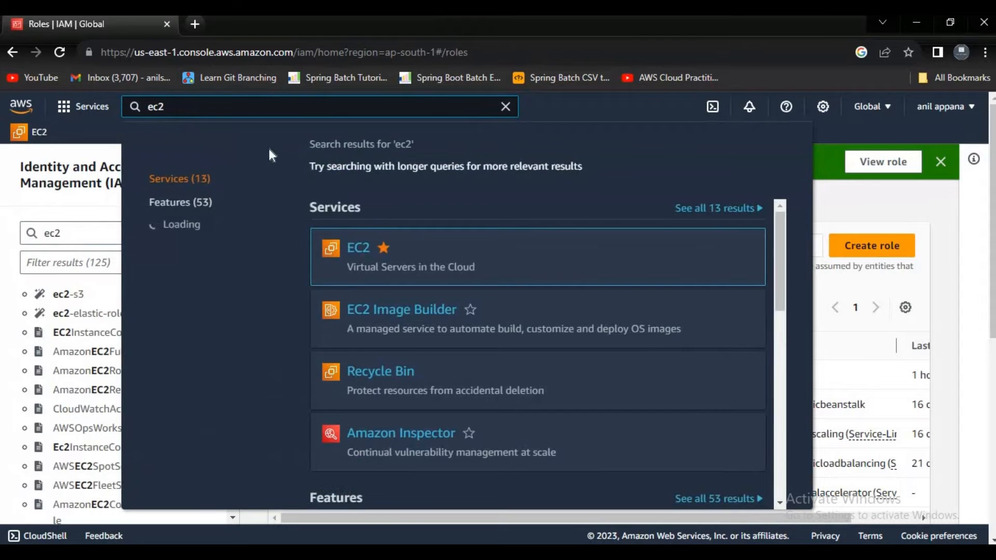
left_click(358, 248)
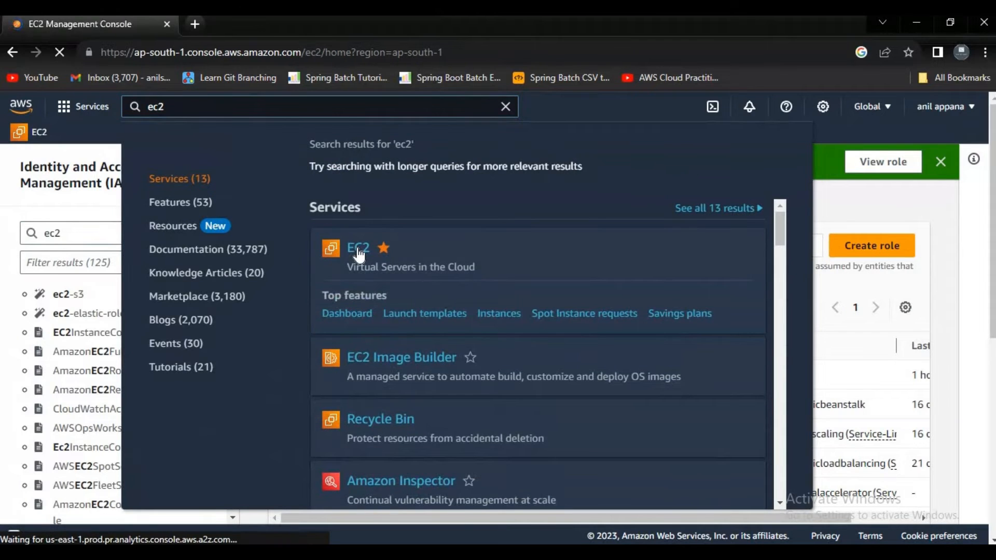
left_click(358, 248)
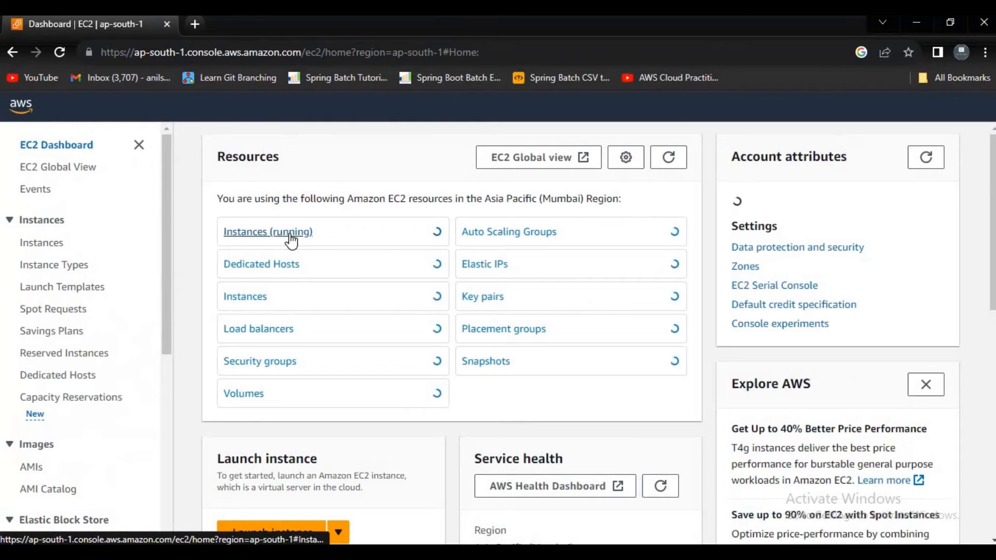
Step: View the running instances and begin launching a new instance
left_click(267, 231)
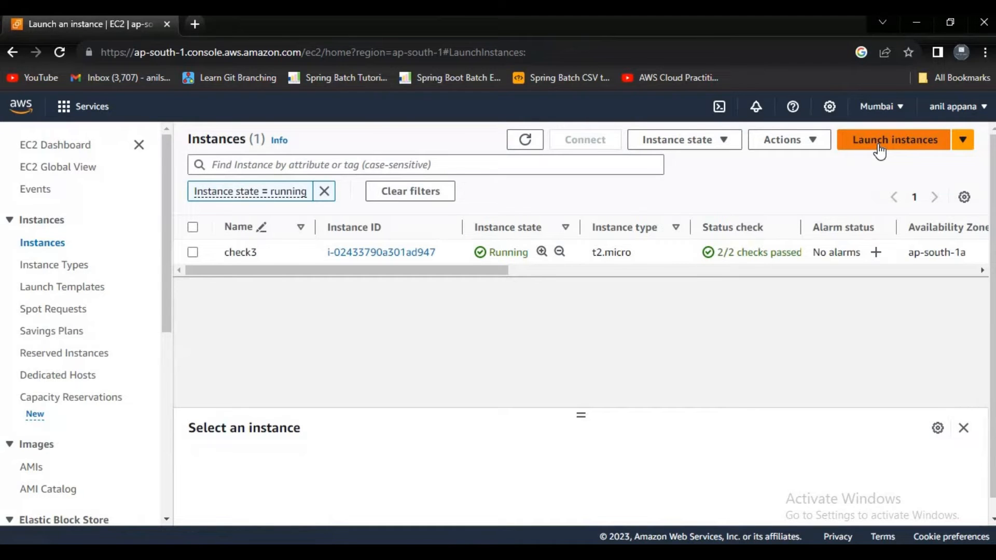
left_click(895, 139)
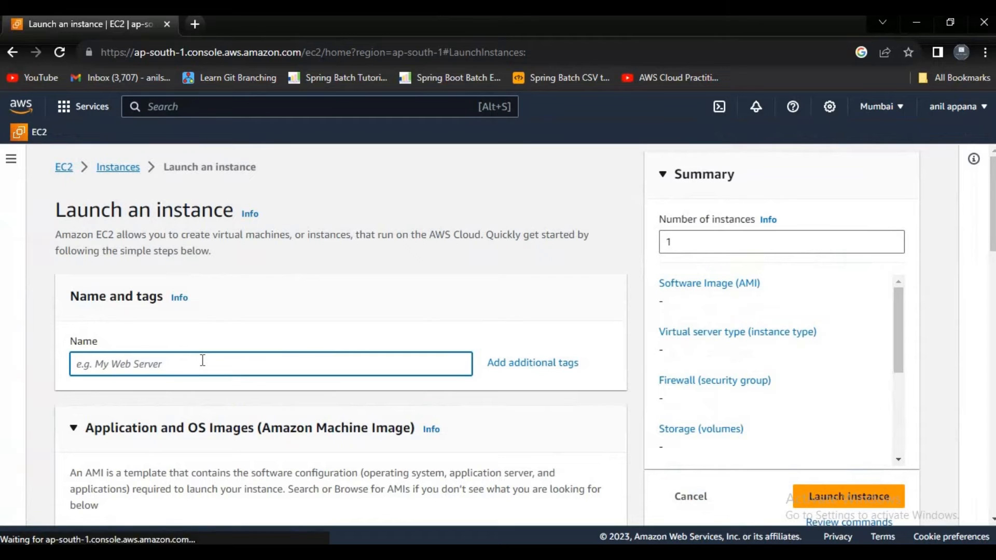
Step: Name the instance myInstance and choose the Amazon Linux 2 AMI (HVM) Kernel 5.10 on t2.micro
type("myInstance")
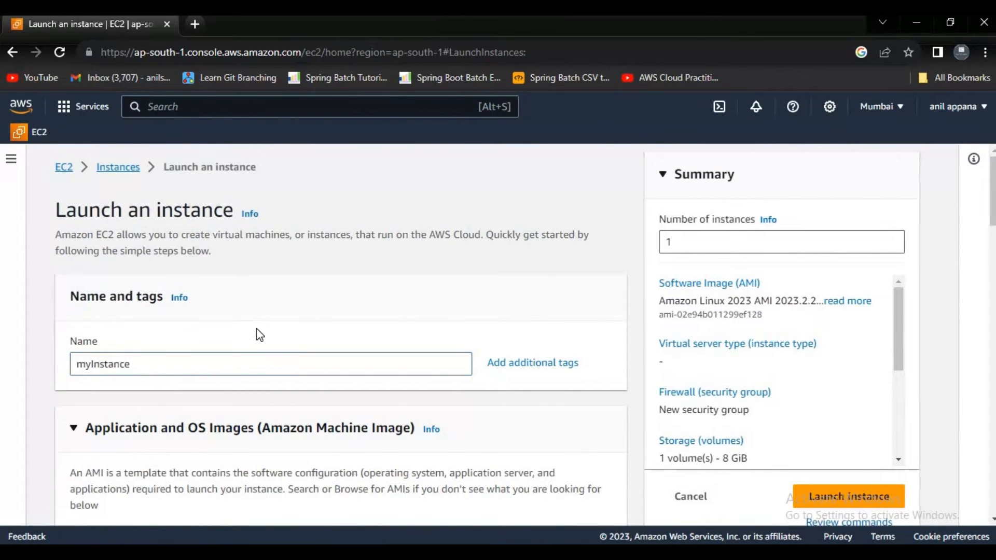
scroll("down", 3)
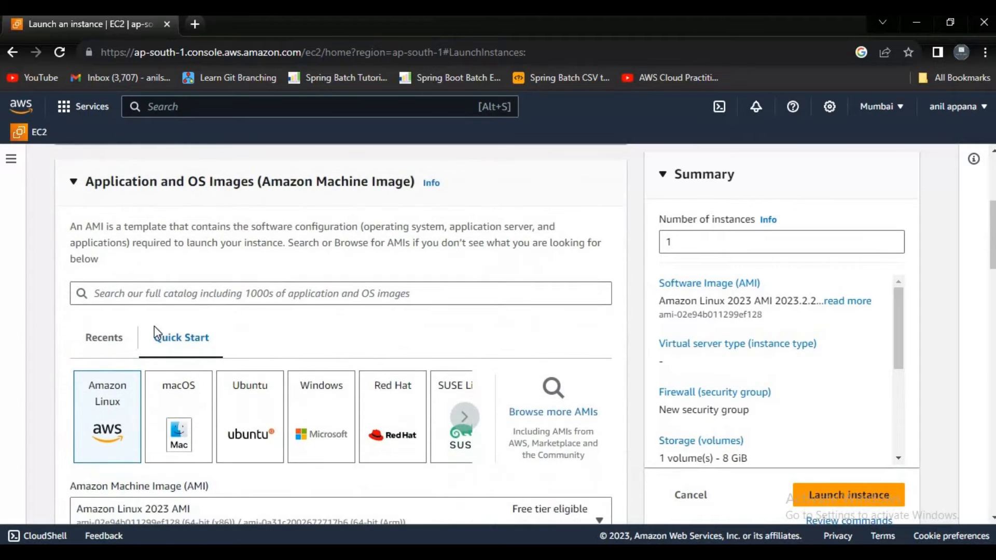
scroll("down", 3)
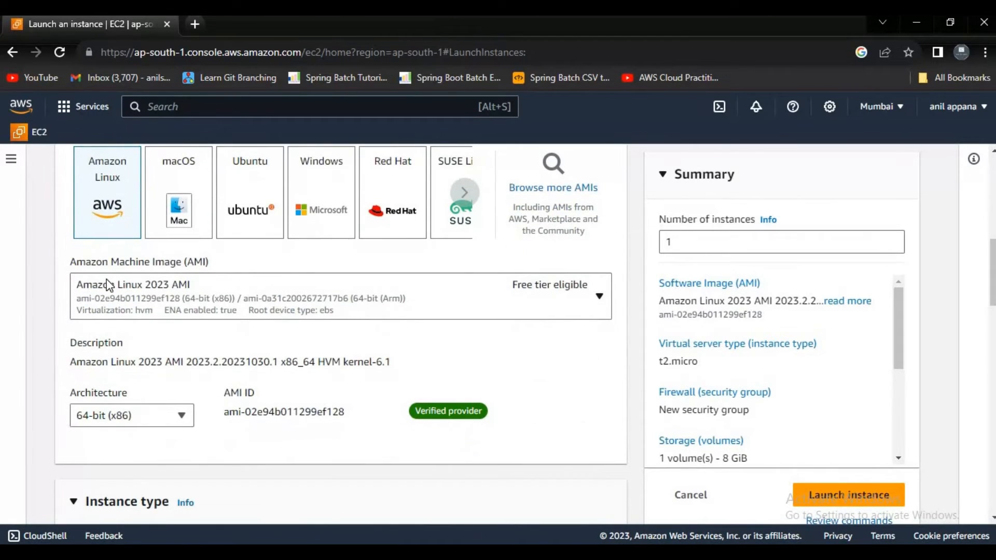
left_click(340, 296)
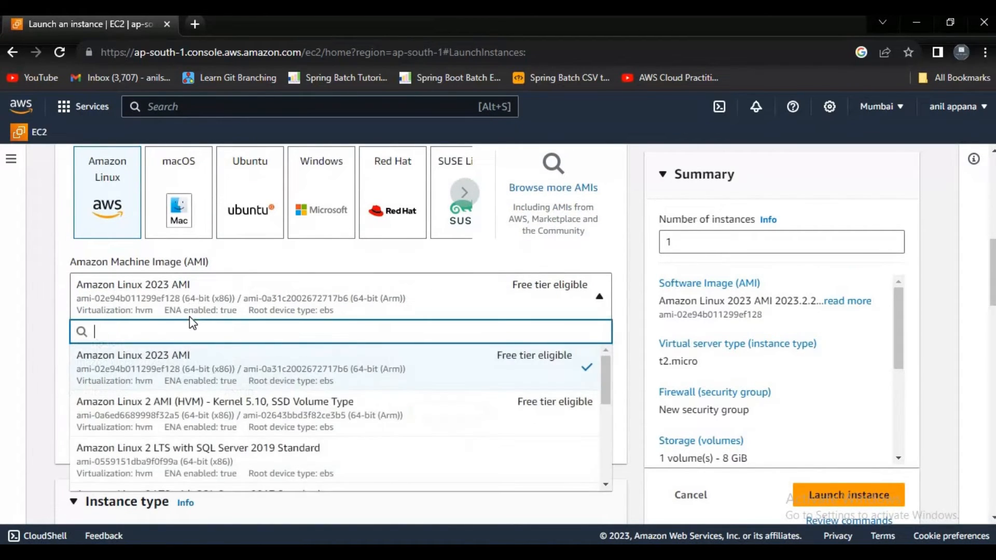
mouse_move(165, 419)
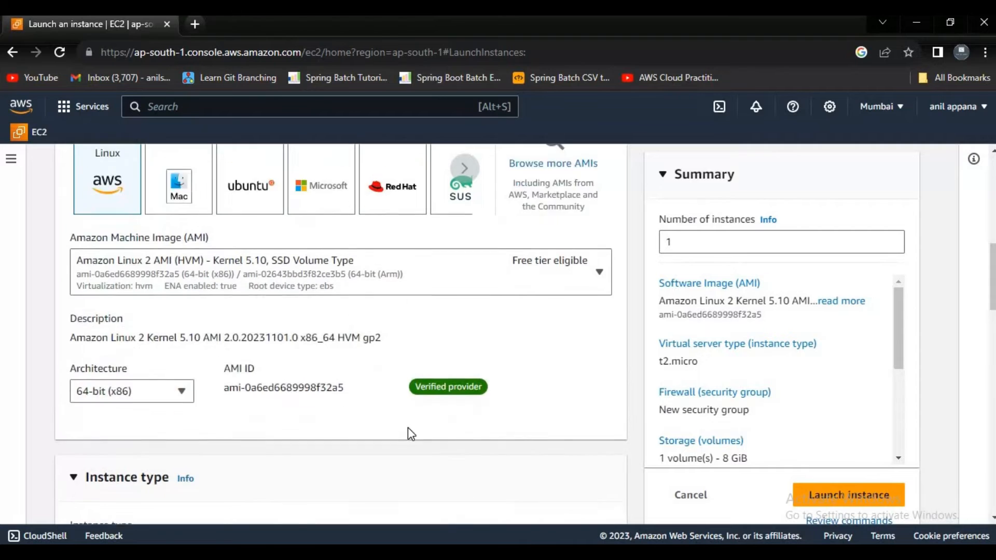
scroll("down", 3)
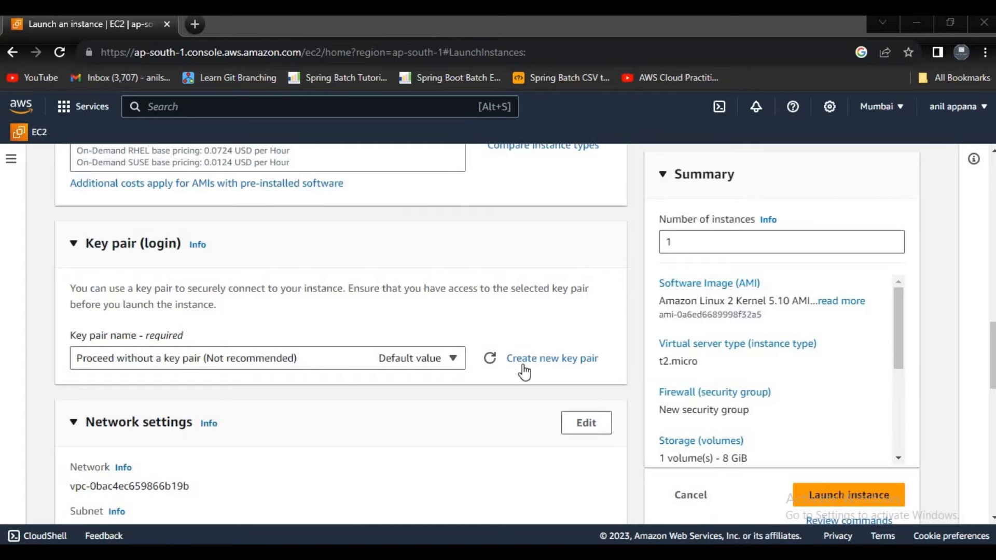
Step: Create an RSA .pem key pair named ec2-s3 for the instance
left_click(551, 358)
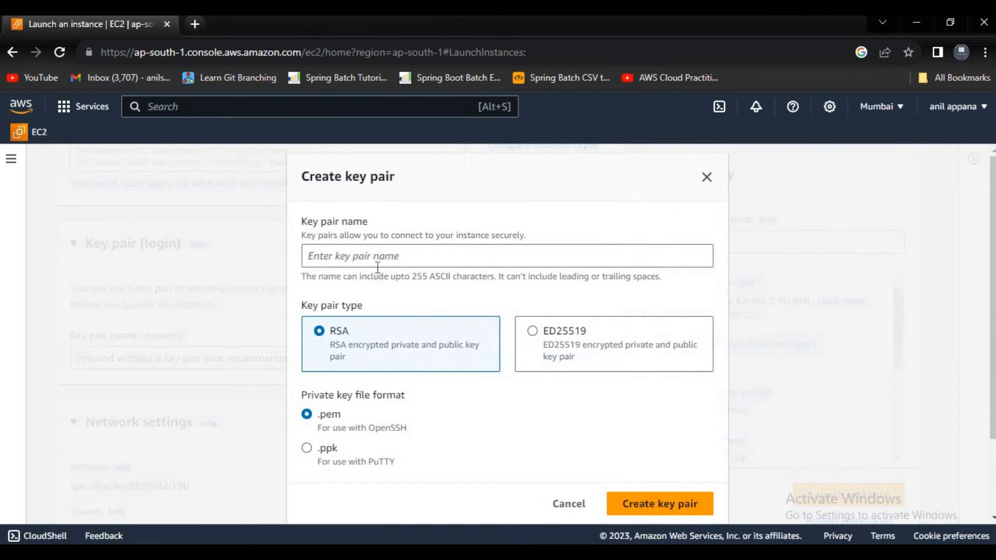
type("ece")
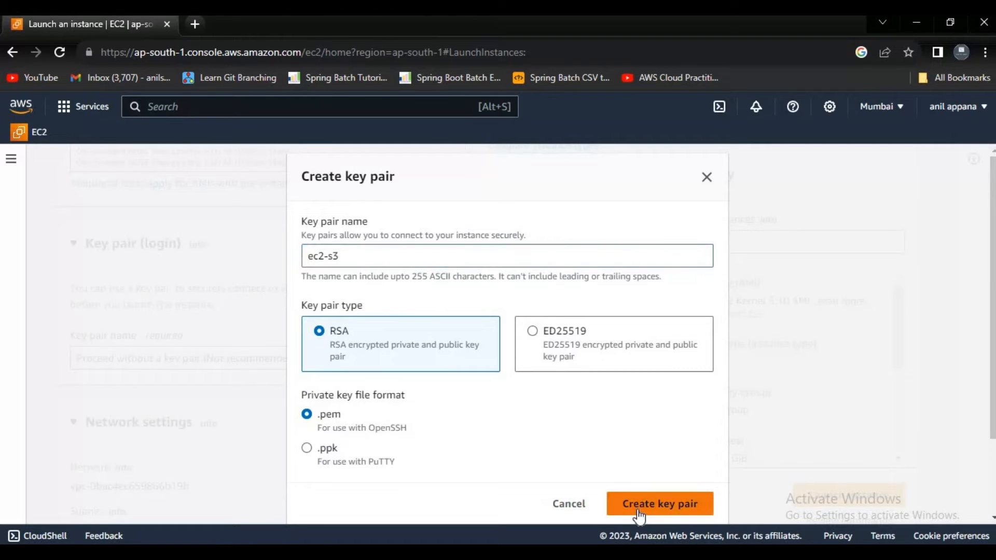
left_click(659, 503)
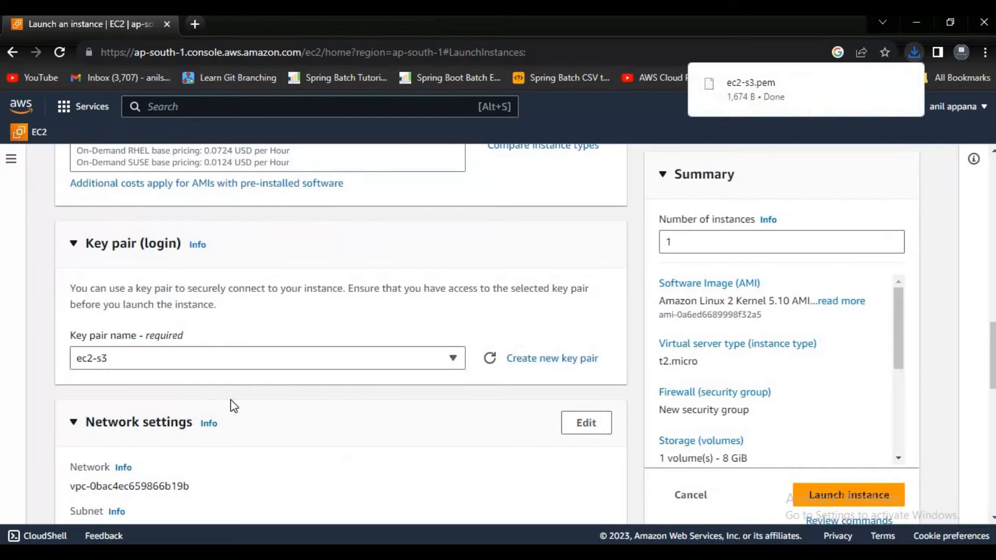
Step: Attach the ec2-s3 IAM instance profile under Advanced details and launch myInstance
scroll("down", 3)
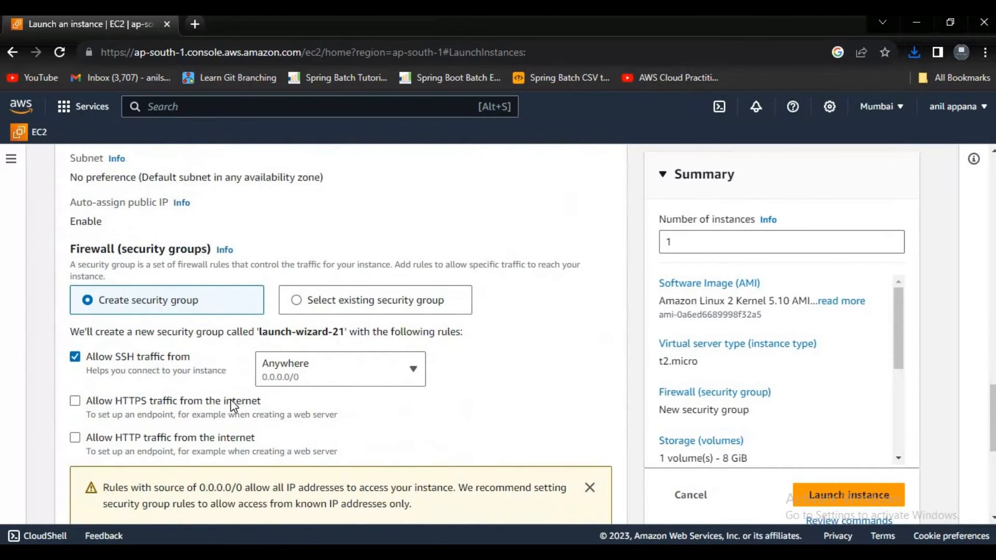
scroll("down", 3)
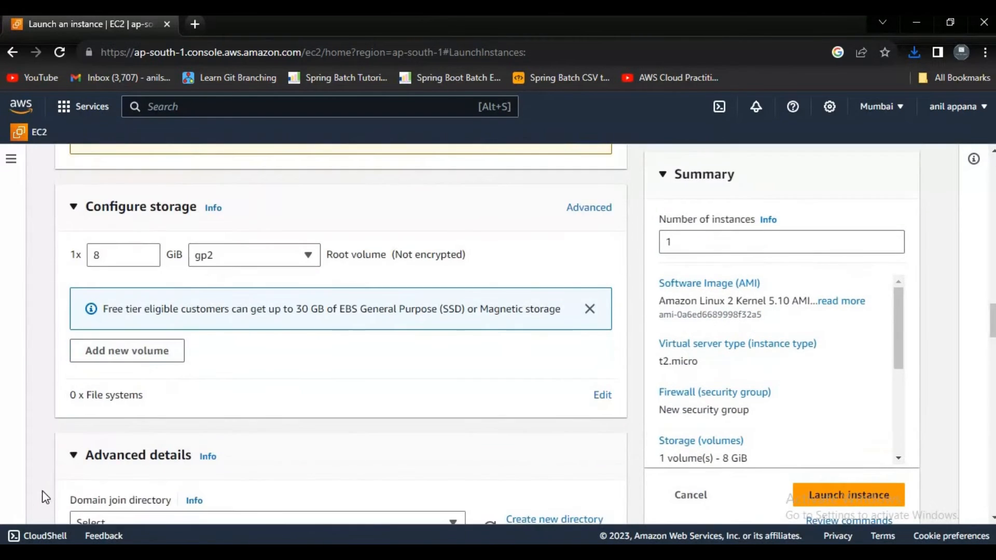
scroll("down", 3)
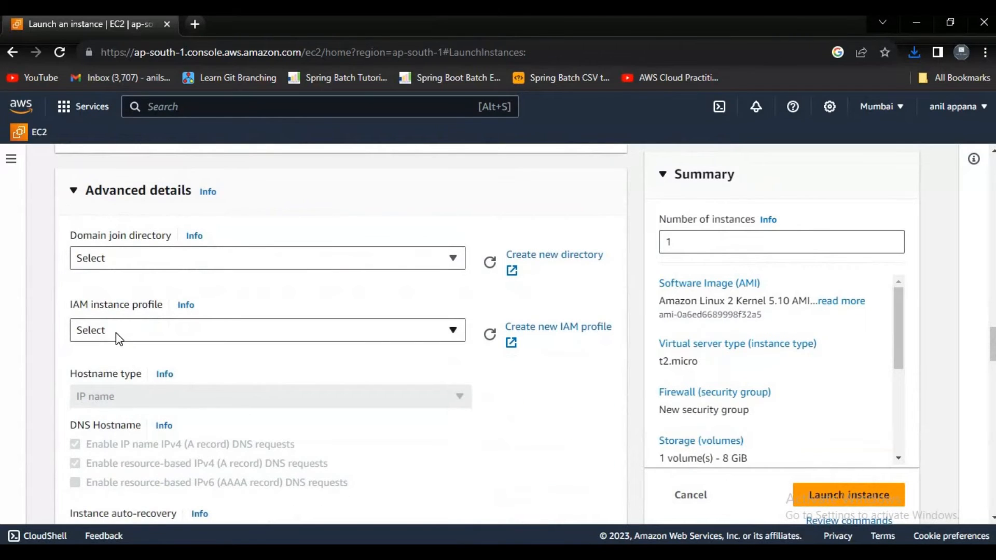
left_click(267, 330)
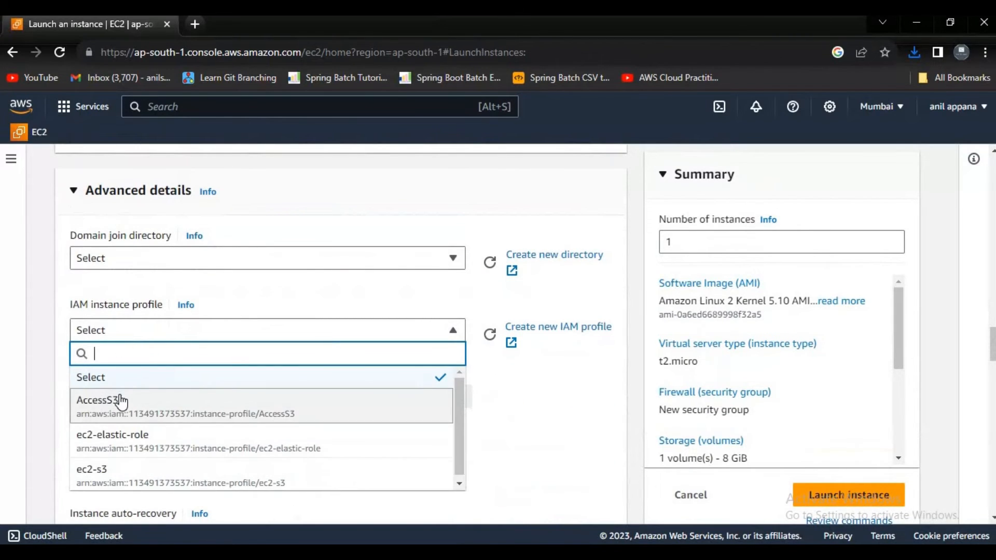
mouse_move(134, 479)
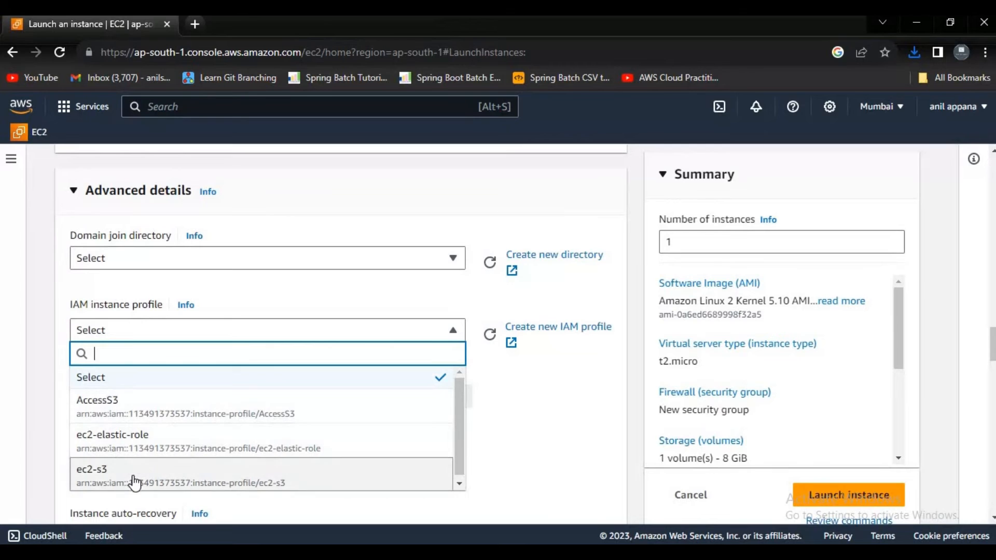
left_click(91, 474)
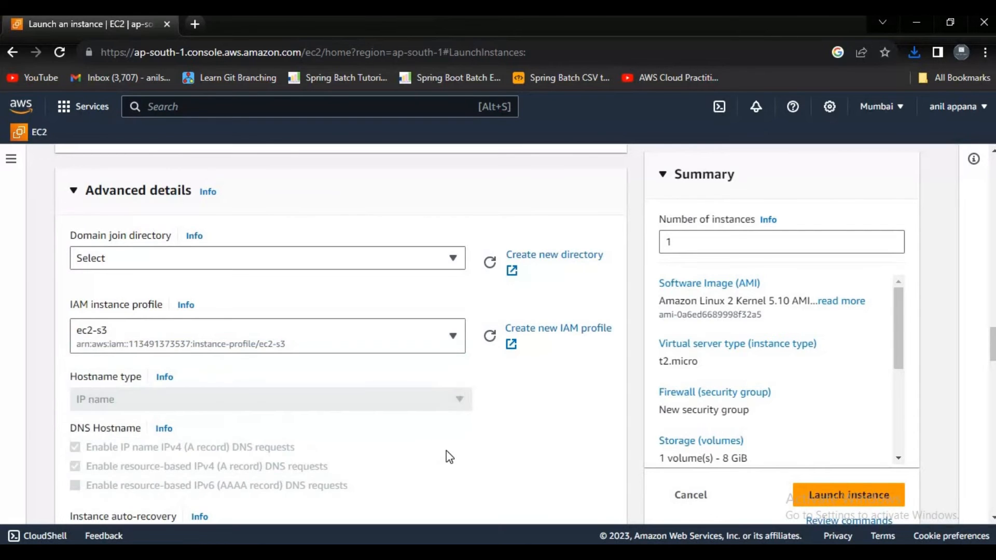
scroll("down", 3)
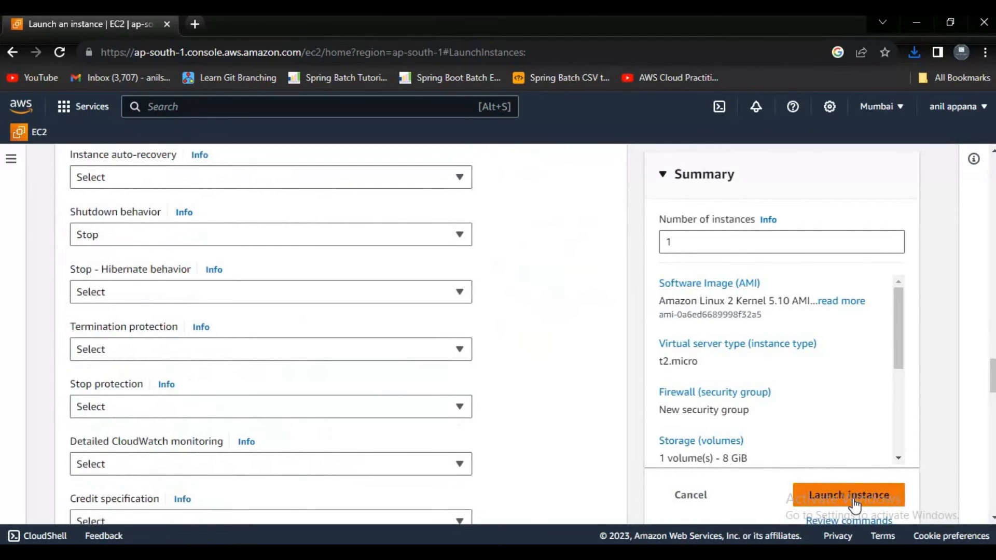
left_click(848, 495)
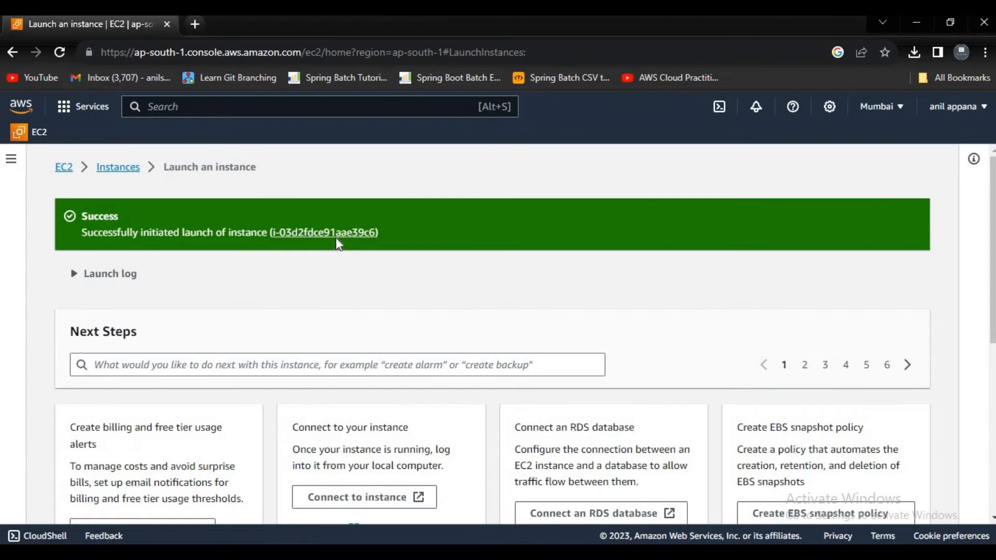
Step: Connect to the new instance via EC2 Instance Connect as ec2-user in a browser terminal
left_click(324, 232)
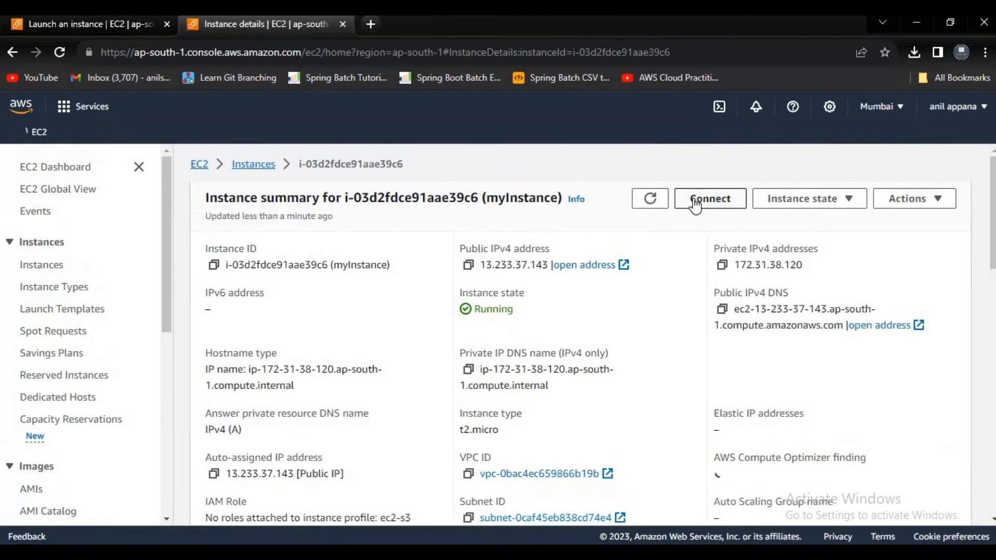
left_click(708, 199)
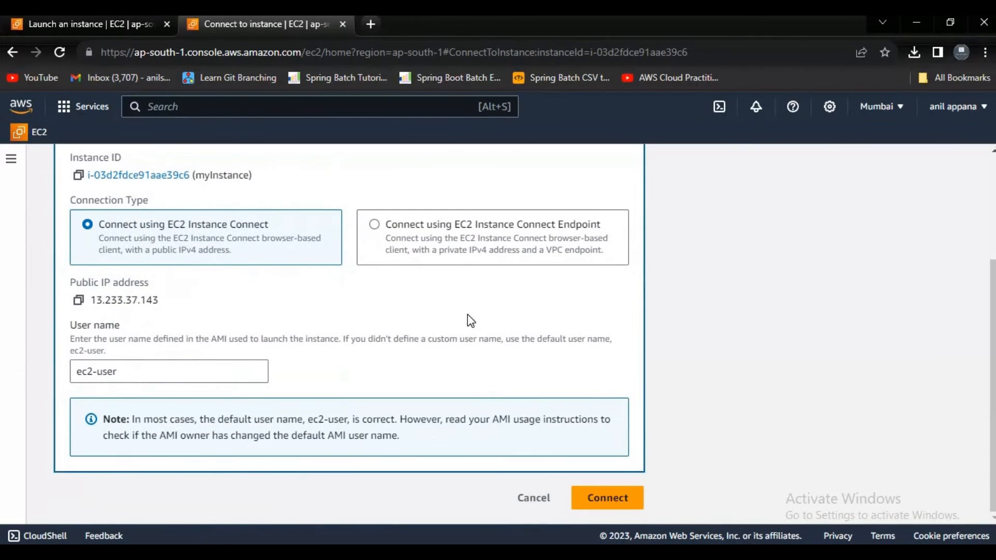
left_click(604, 497)
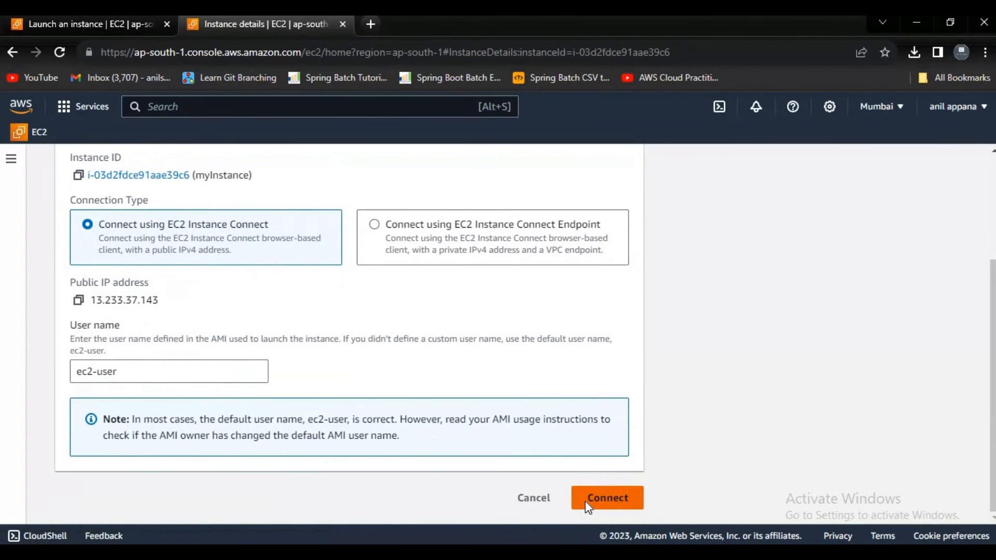
left_click(606, 497)
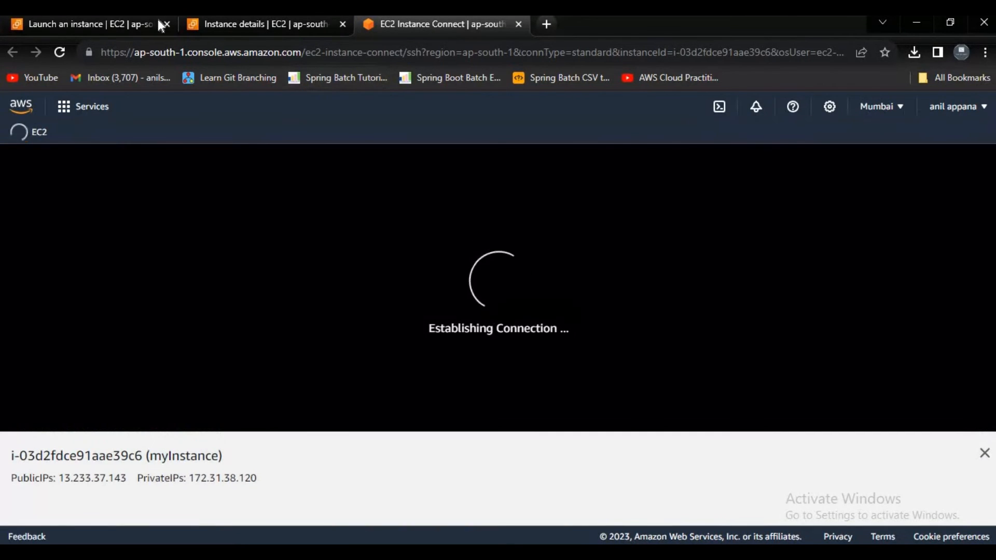
Step: Open the S3 console in the first tab and run aws s3 ls in the instance terminal
left_click(83, 24)
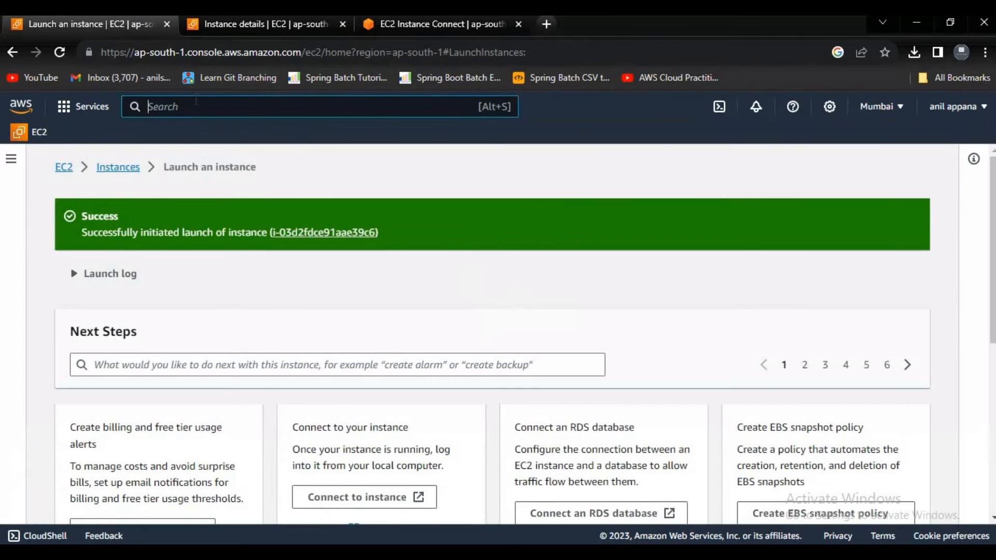
type("s3")
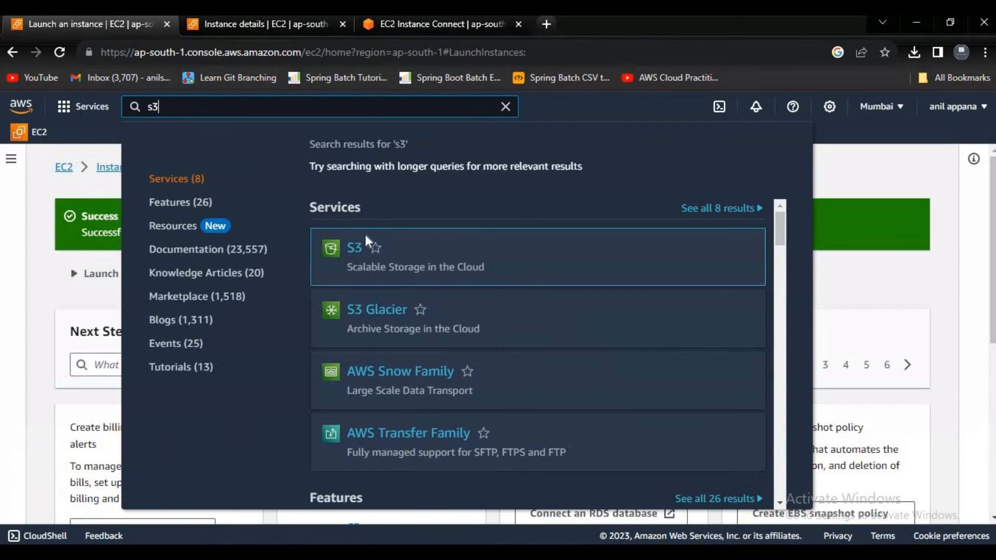
left_click(438, 24)
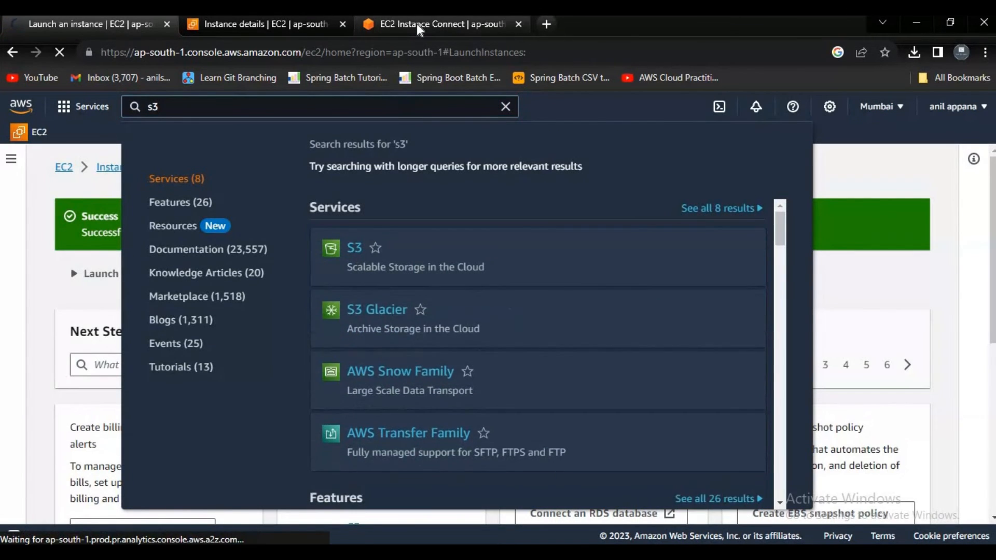
type("aws s3 ls")
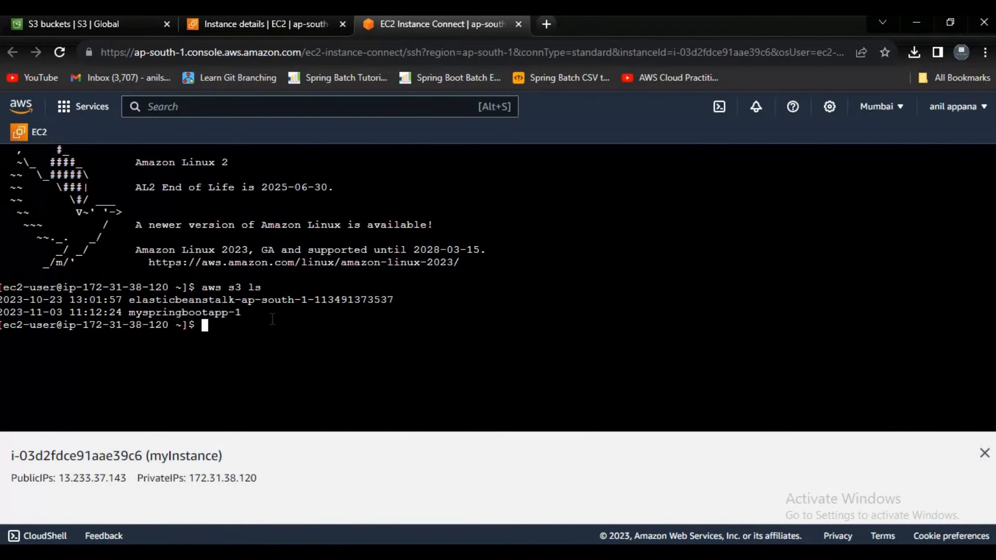
Step: Select the listed bucket names in the terminal output confirming S3 access
left_click_drag(92, 312, 253, 312)
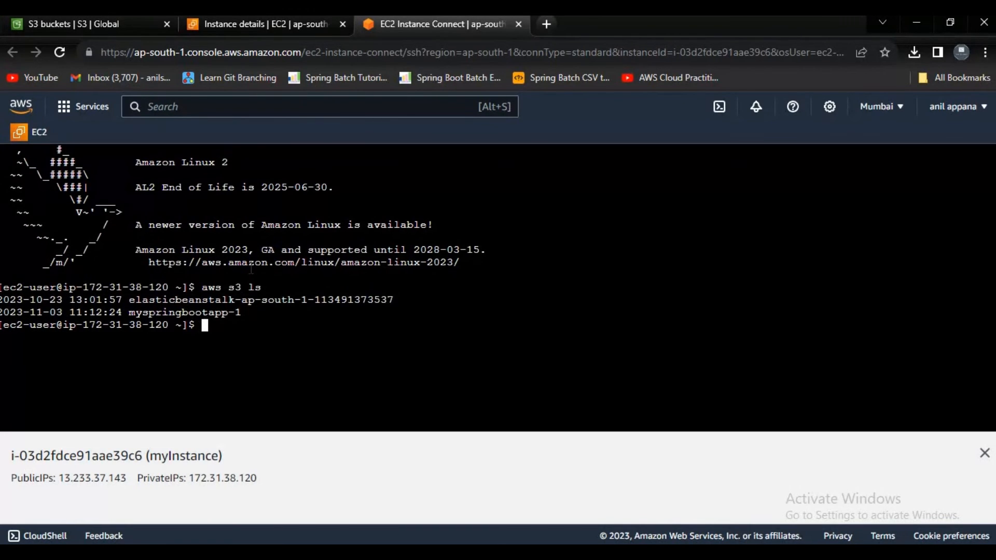
mouse_move(262, 138)
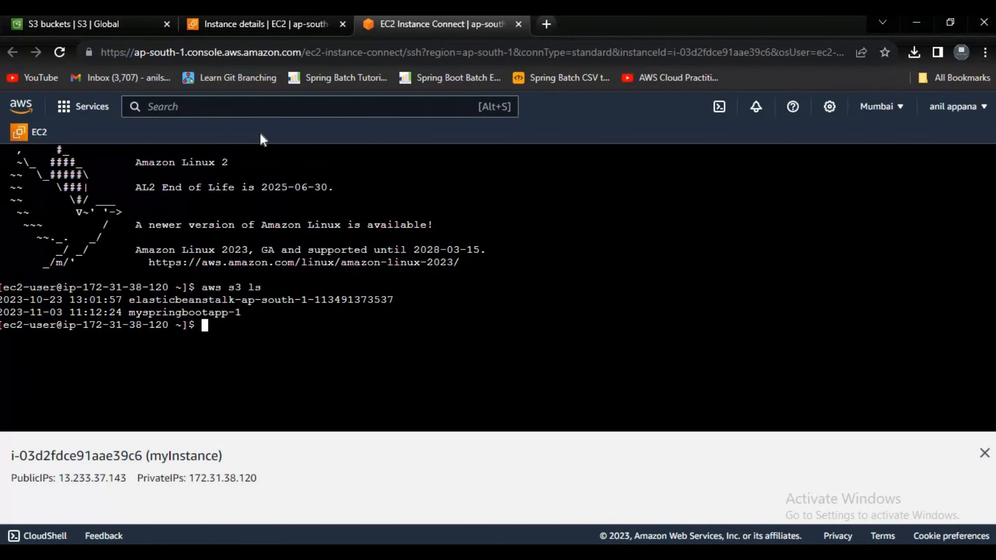
mouse_move(215, 255)
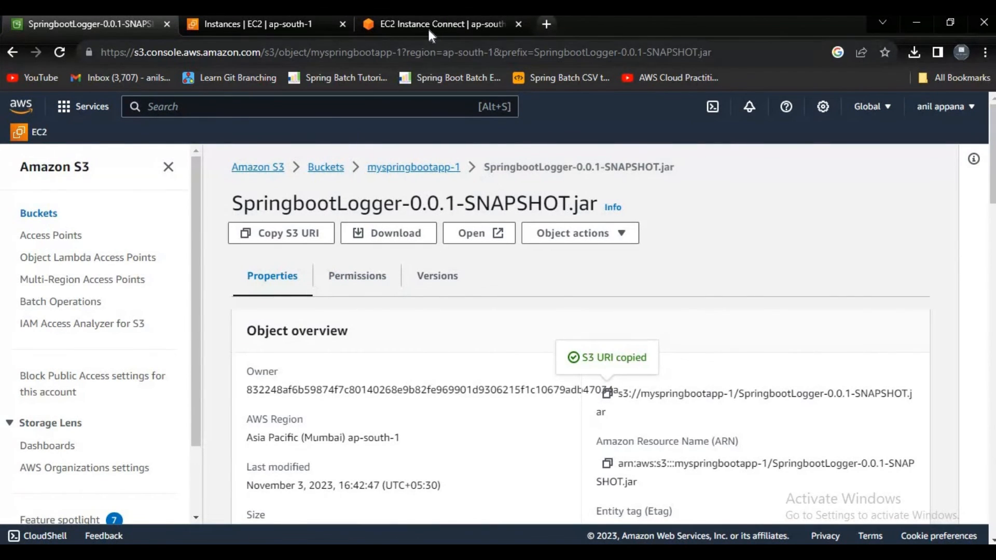
Step: Run aws s3 cp with the pasted jar URI to the current directory, then list files with ls
left_click(436, 23)
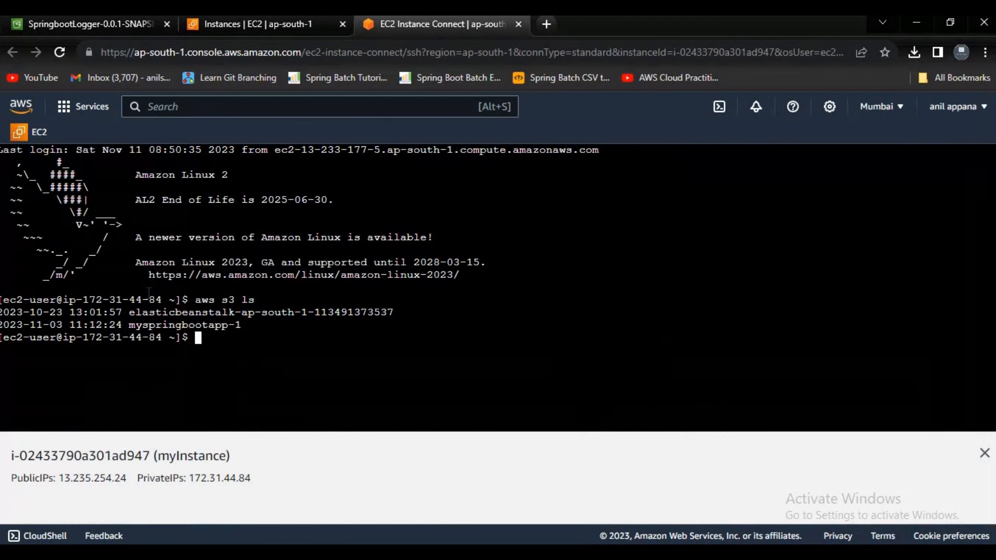
type("aws s3 cp")
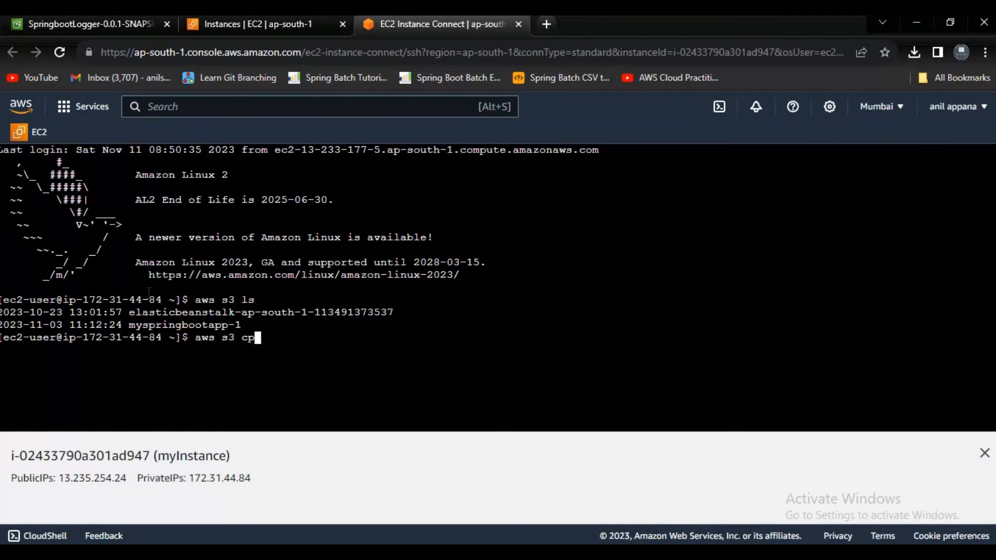
right_click(261, 337)
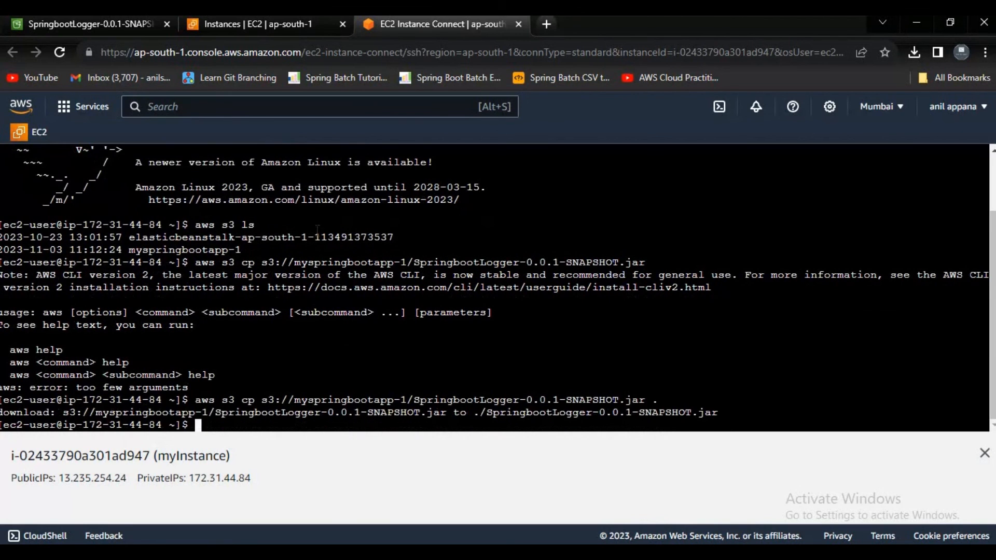
type("ls")
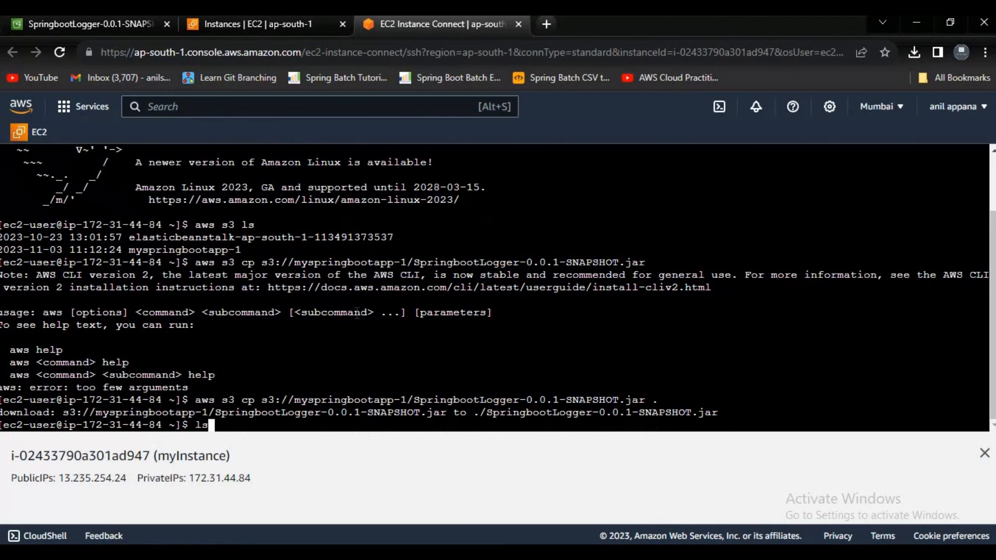